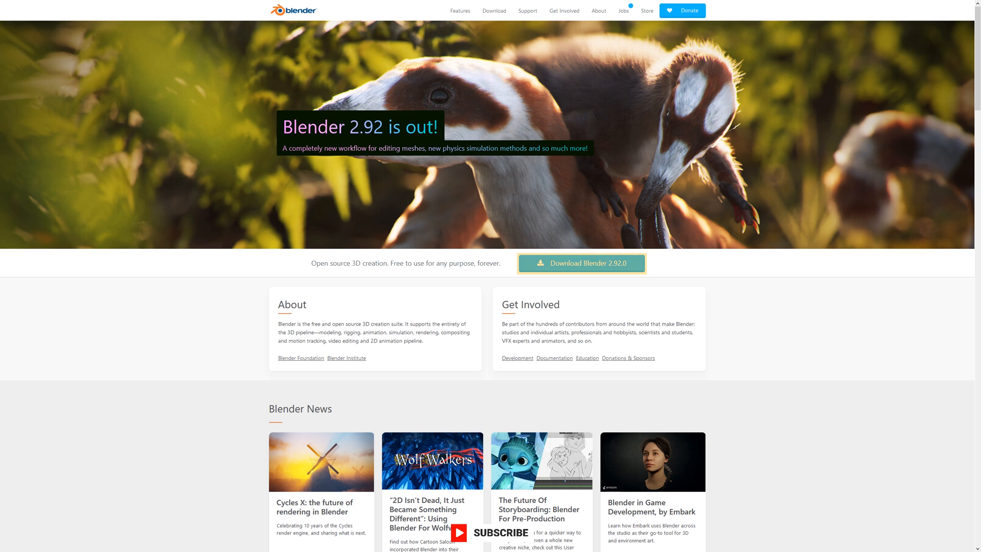
Step: Download the Blender 2.92.0 Windows installer from the blender.org download page
left_click(494, 10)
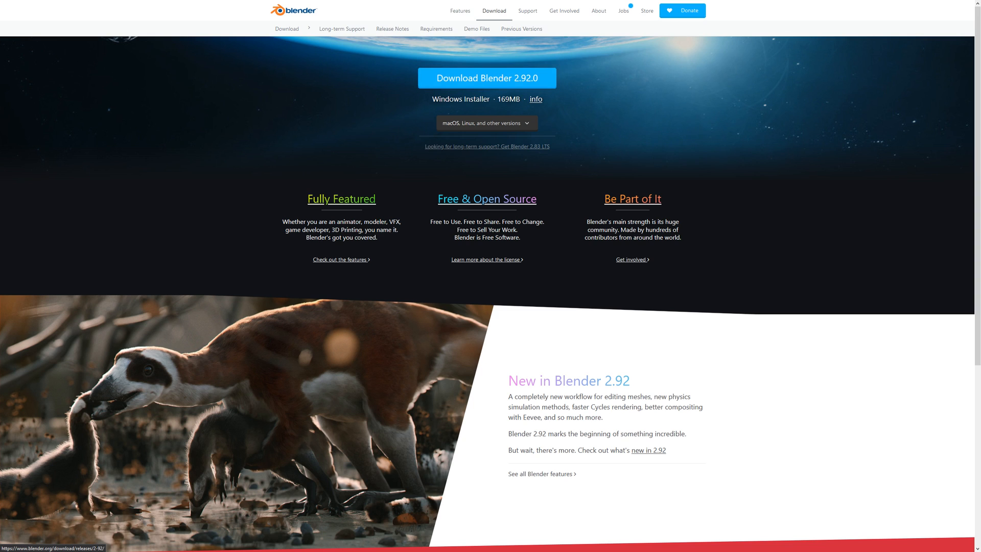
double_click(526, 77)
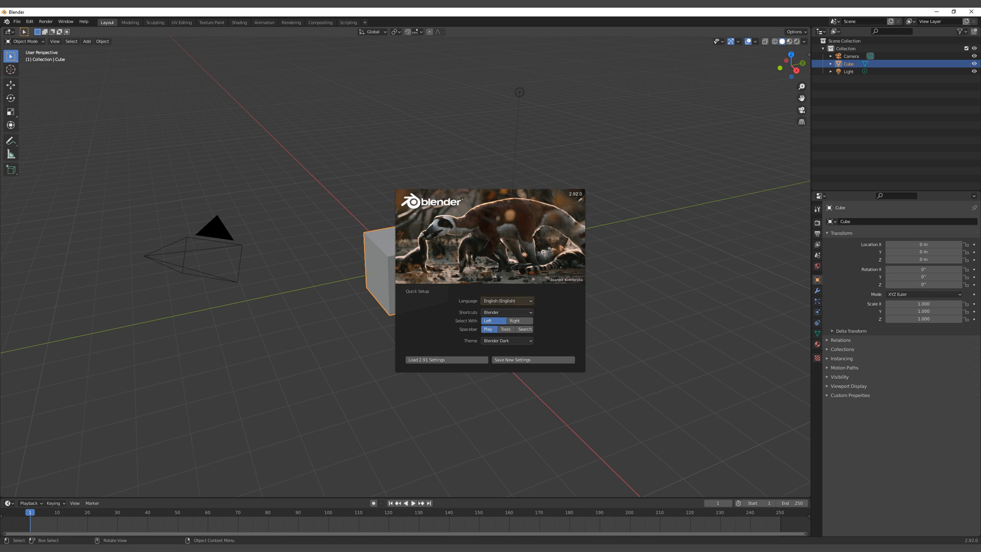
mouse_move(507, 312)
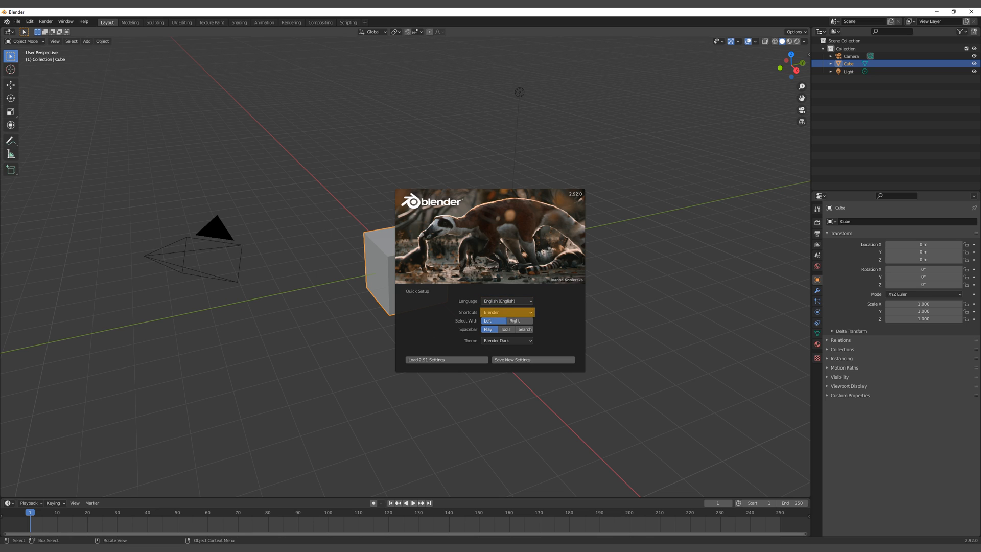
Step: Save the Quick Setup defaults: English, Blender keymap, left-click select
left_click(514, 320)
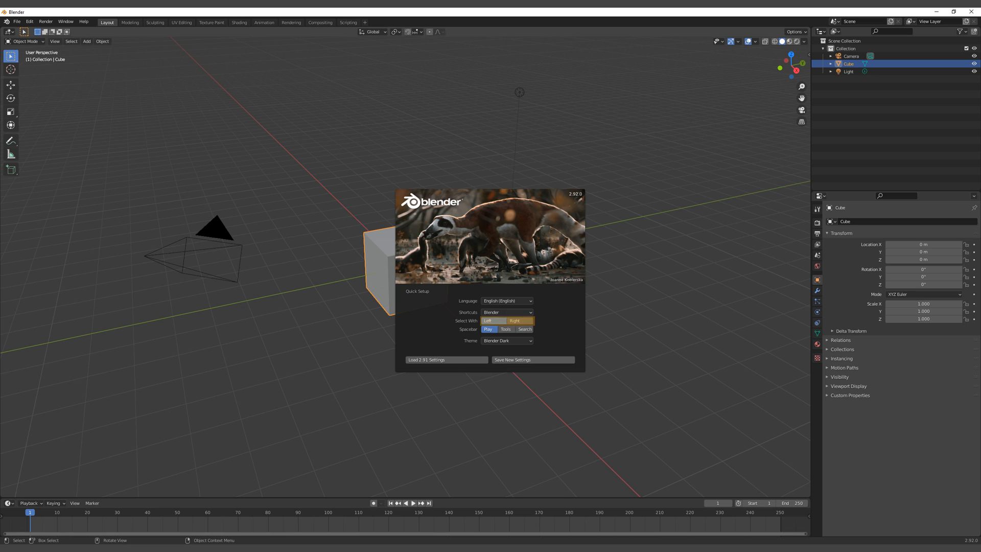
left_click(488, 320)
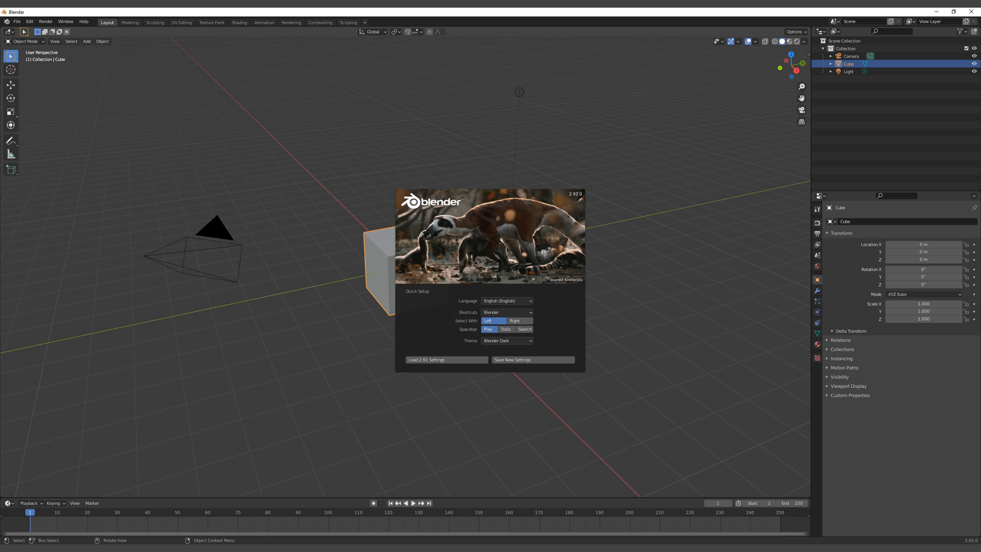
mouse_move(446, 359)
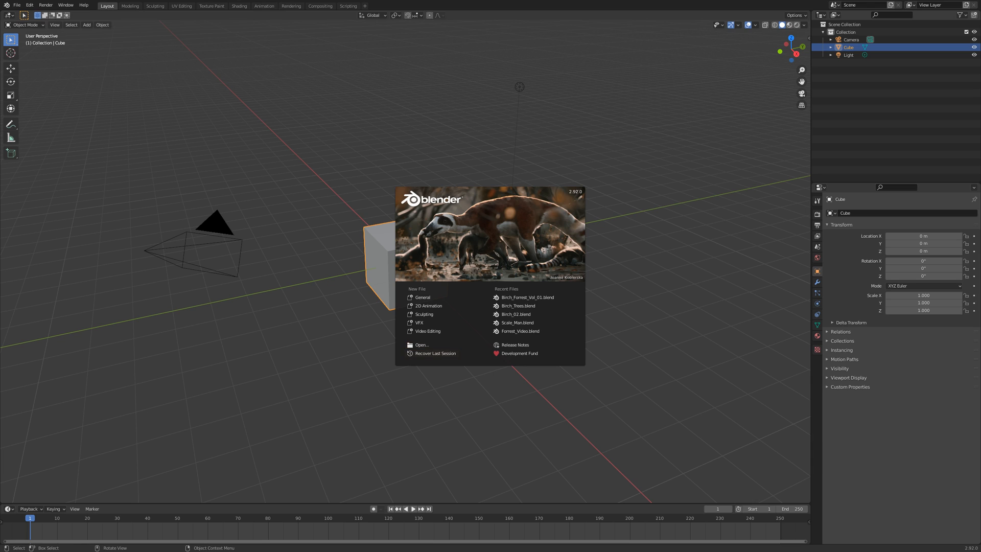
mouse_move(435, 353)
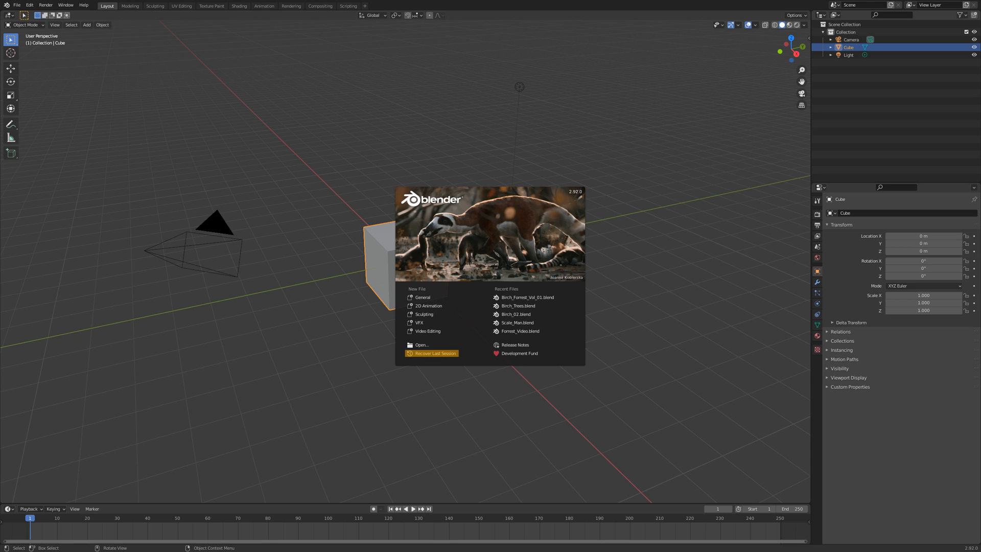
mouse_move(527, 298)
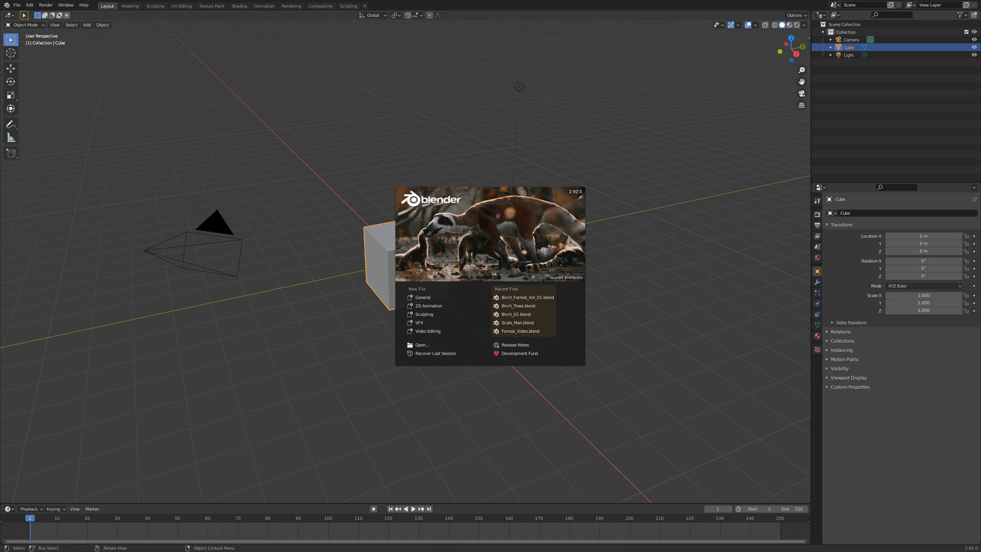
mouse_move(523, 318)
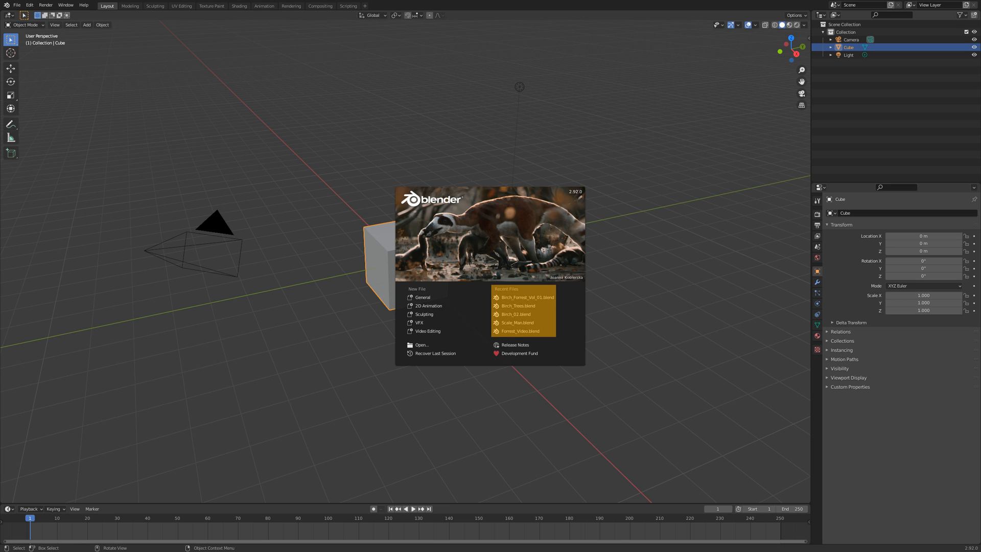
mouse_move(422, 298)
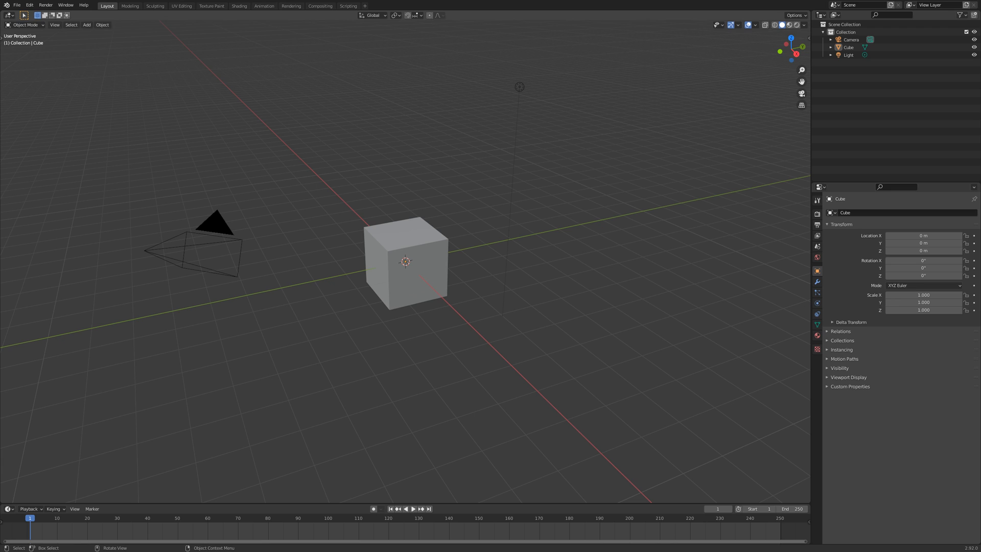
Step: Inspect the Light, then select the Cube to show its zero location and unit scale
left_click(847, 55)
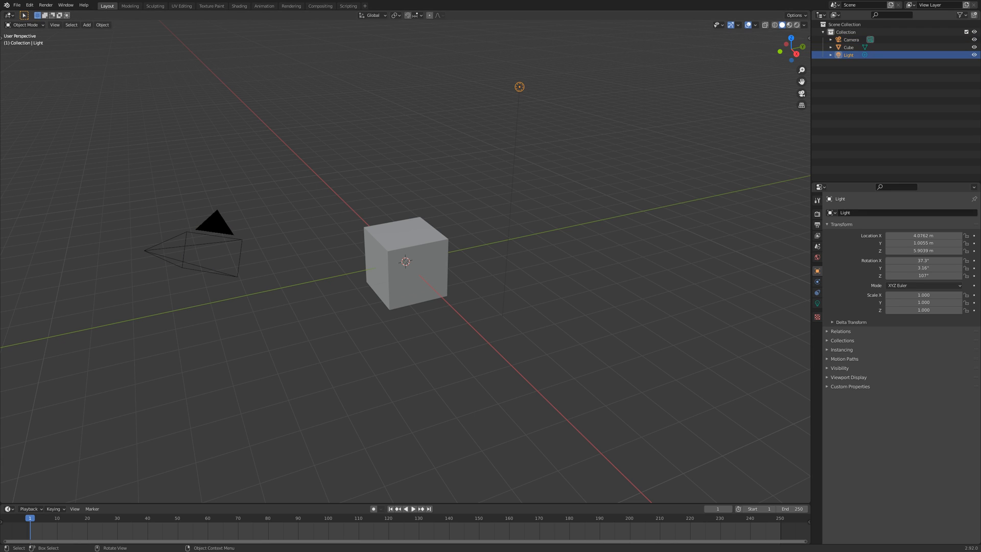
left_click(406, 268)
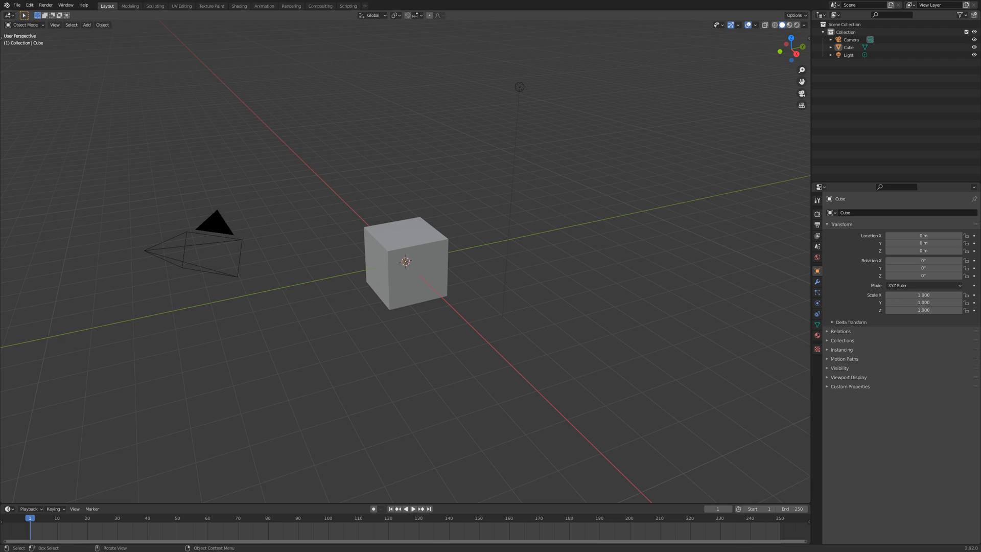
left_click(816, 224)
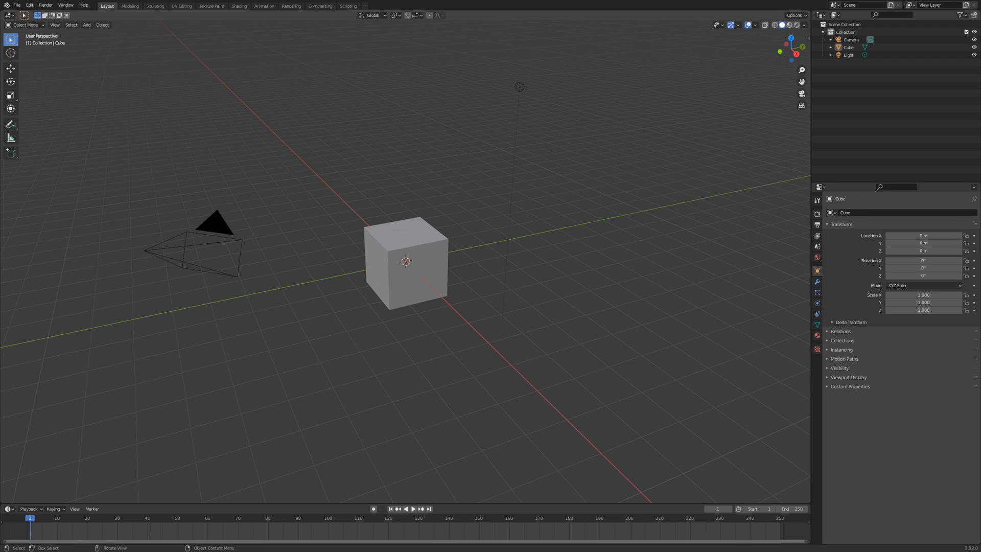
left_click(816, 281)
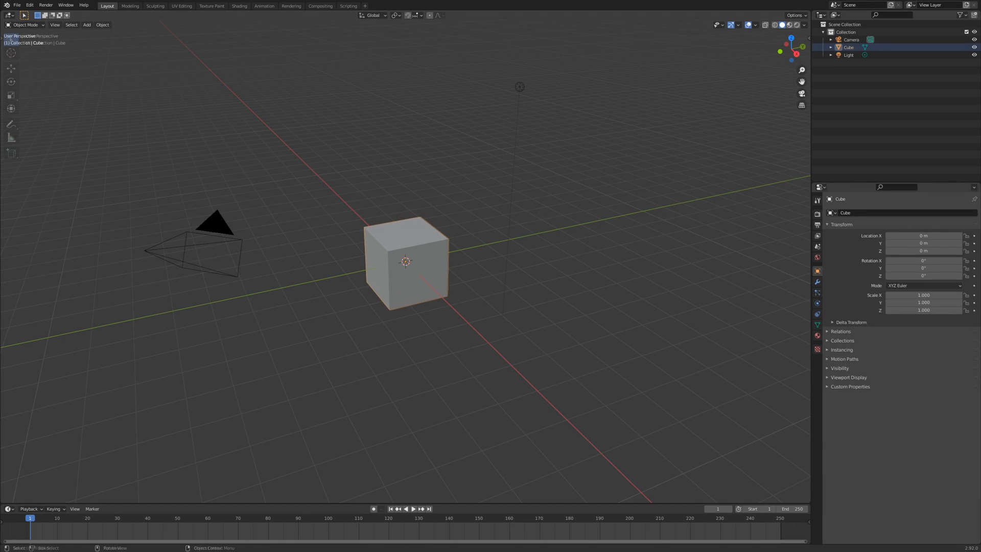
left_click(406, 269)
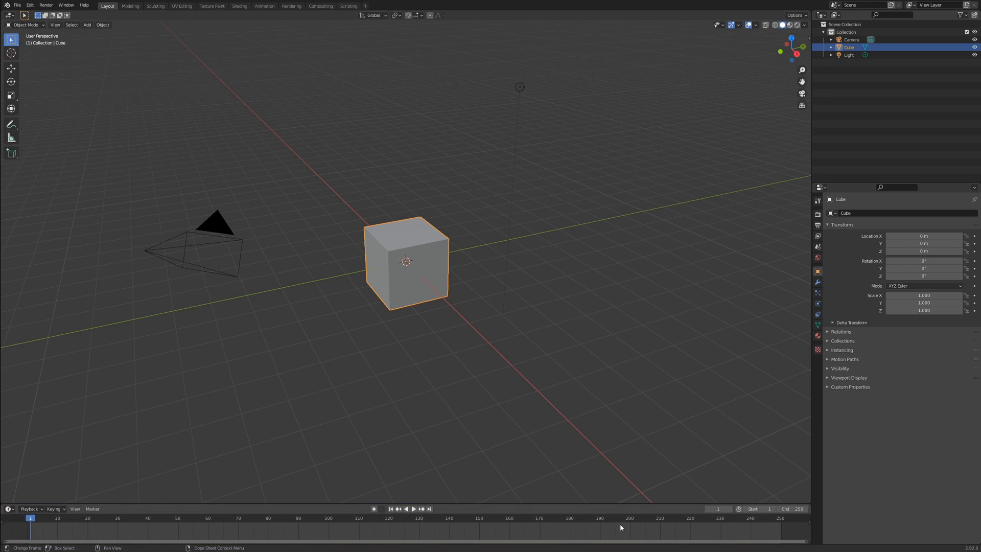
mouse_move(758, 533)
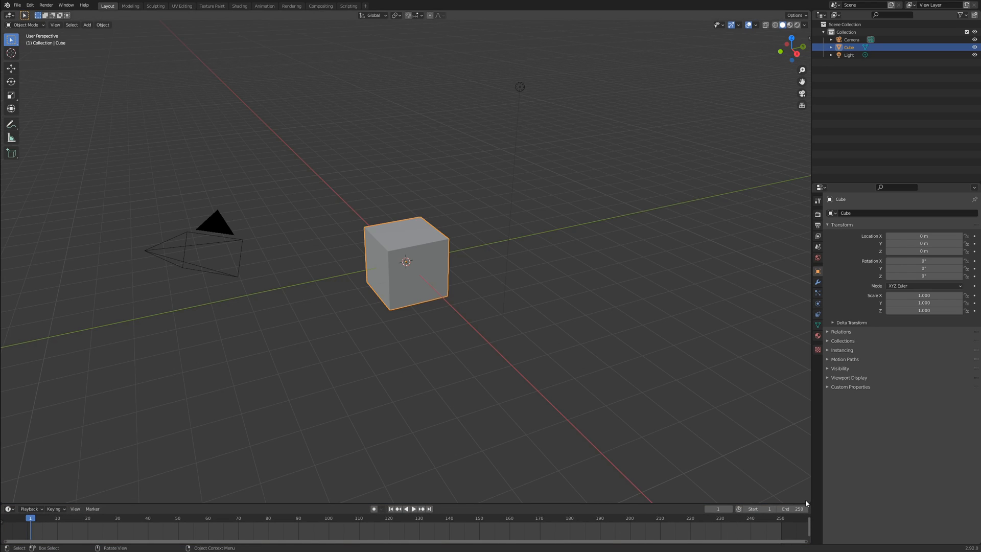
mouse_move(808, 500)
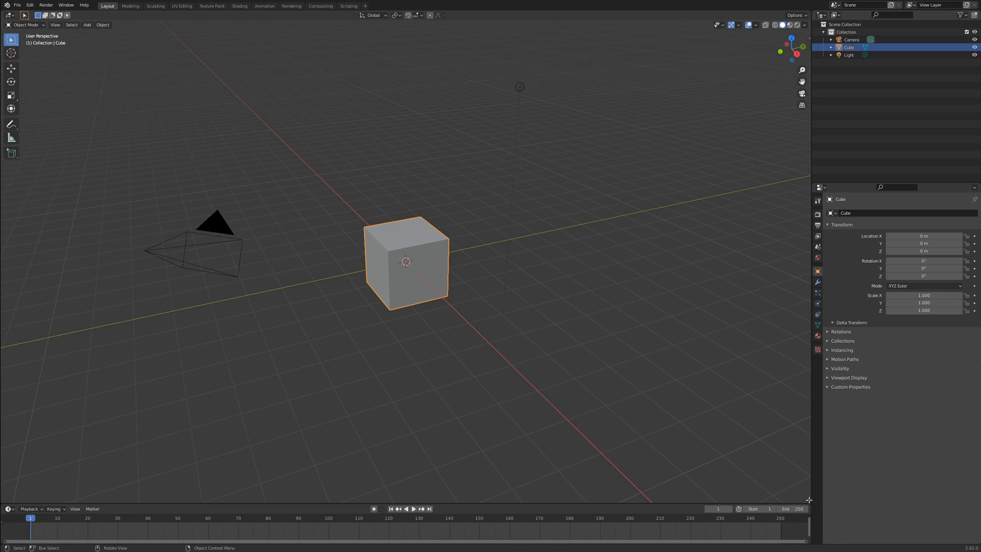
mouse_move(813, 504)
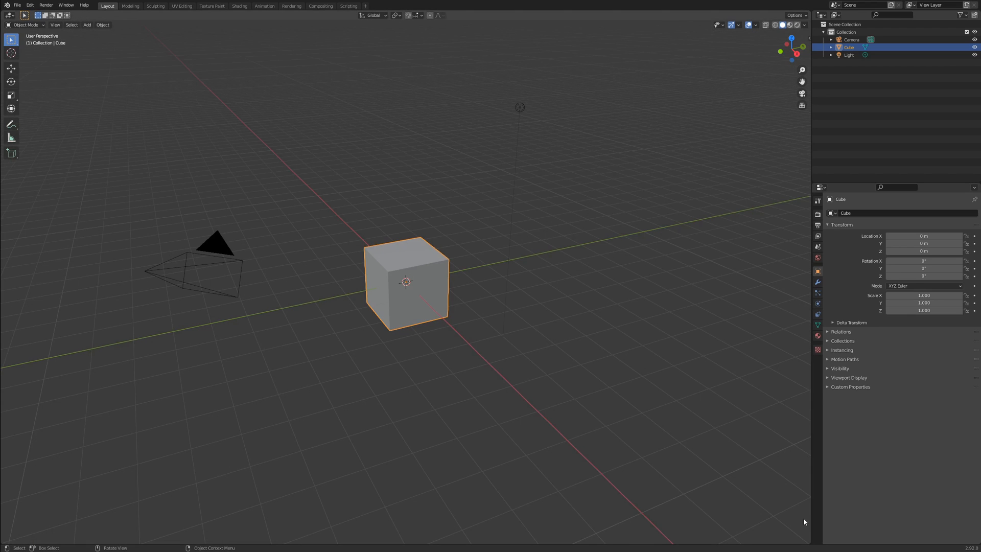
mouse_move(663, 428)
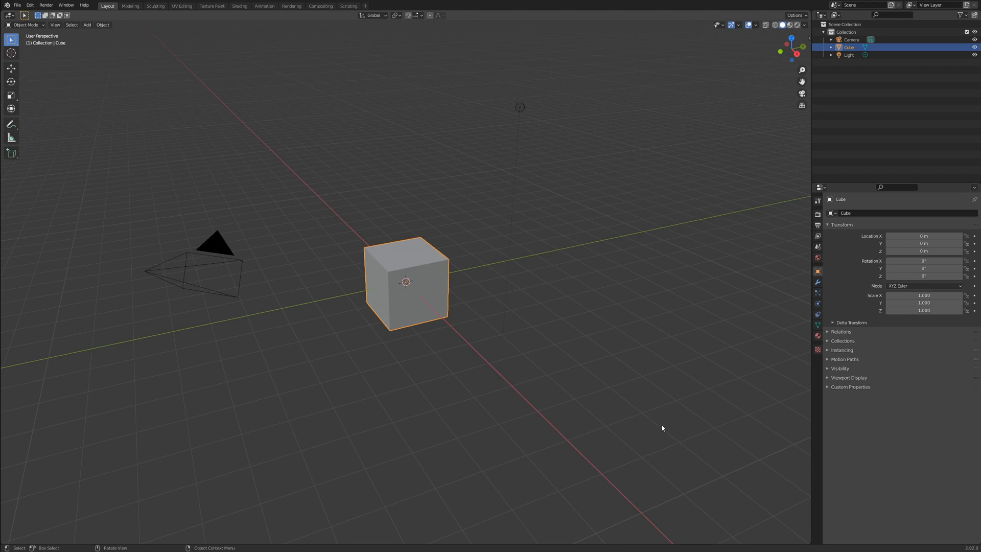
mouse_move(688, 92)
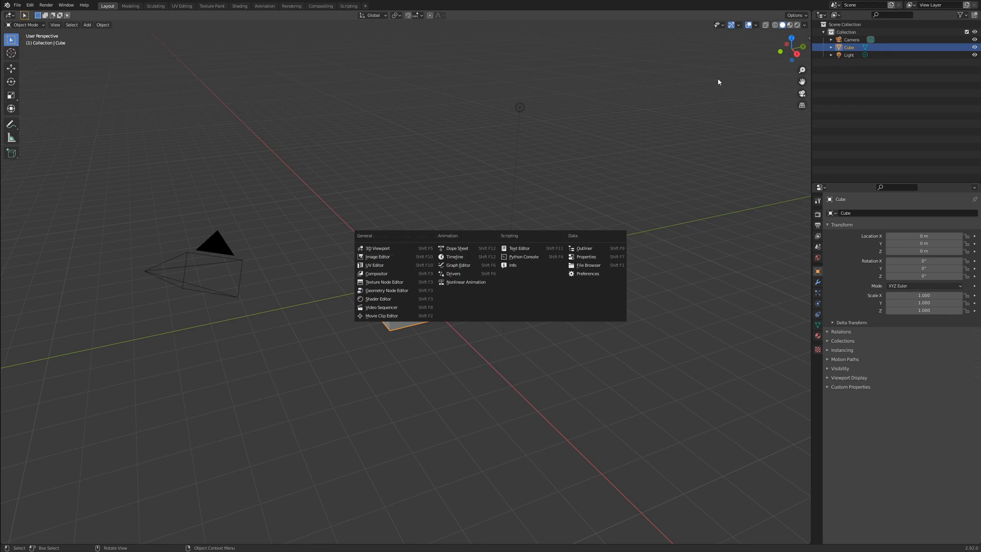
mouse_move(501, 89)
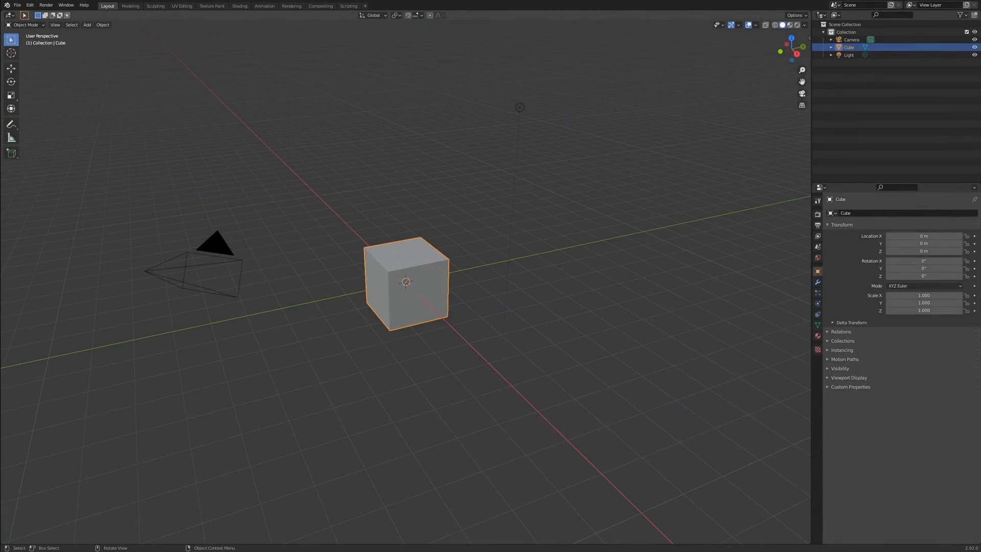
Step: Deselect the default cube by clicking empty space
left_click(142, 60)
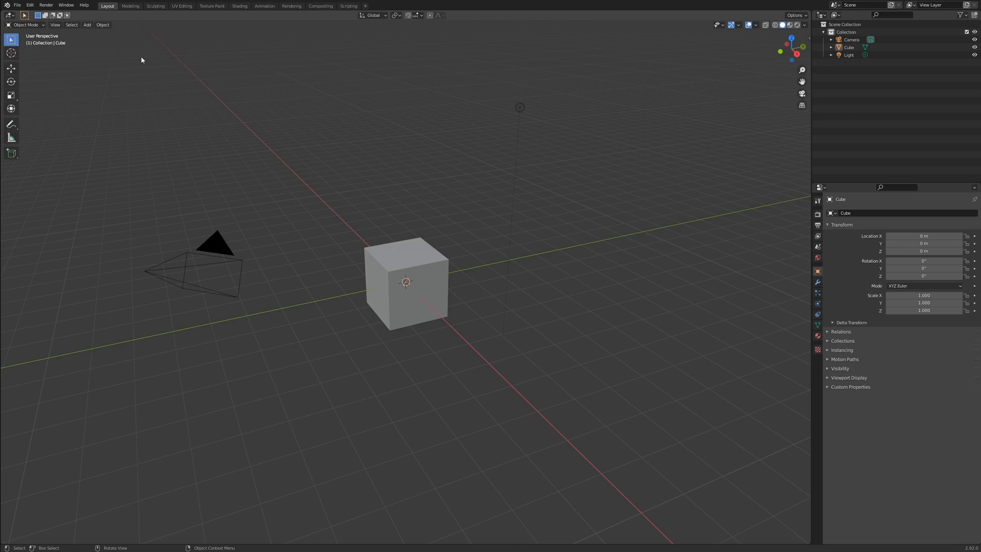
mouse_move(193, 168)
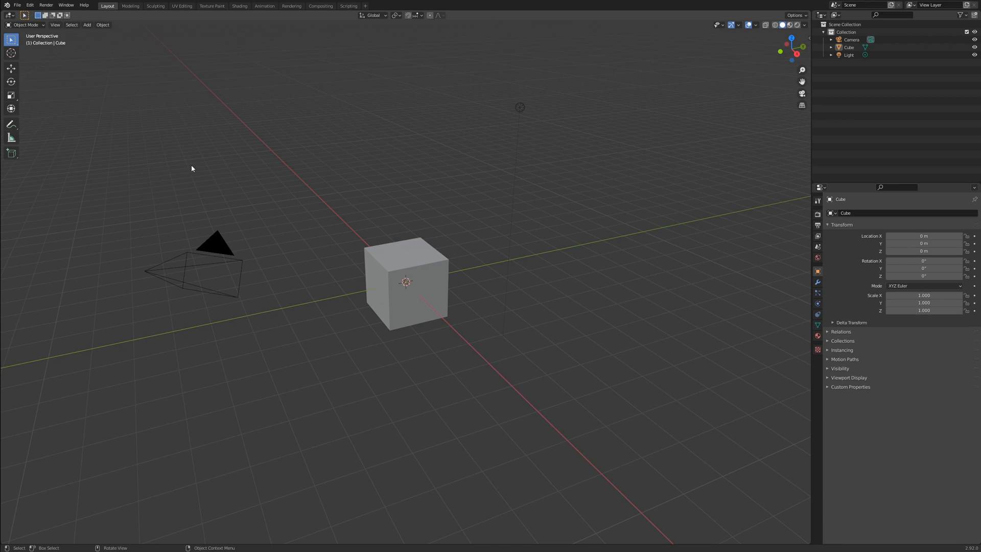
mouse_move(179, 122)
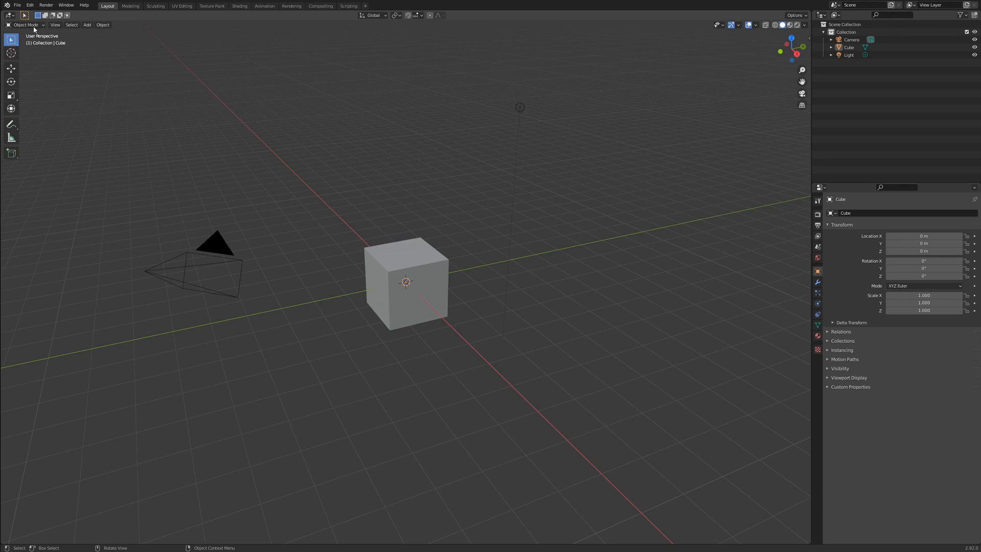
Step: Switch the main area to the Dope Sheet and back to the 3D Viewport
left_click(6, 17)
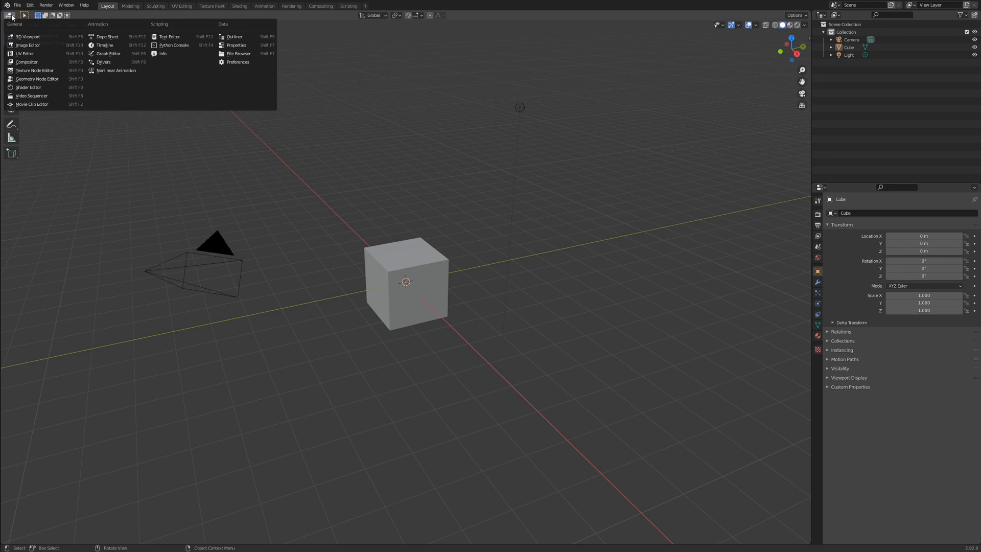
mouse_move(30, 48)
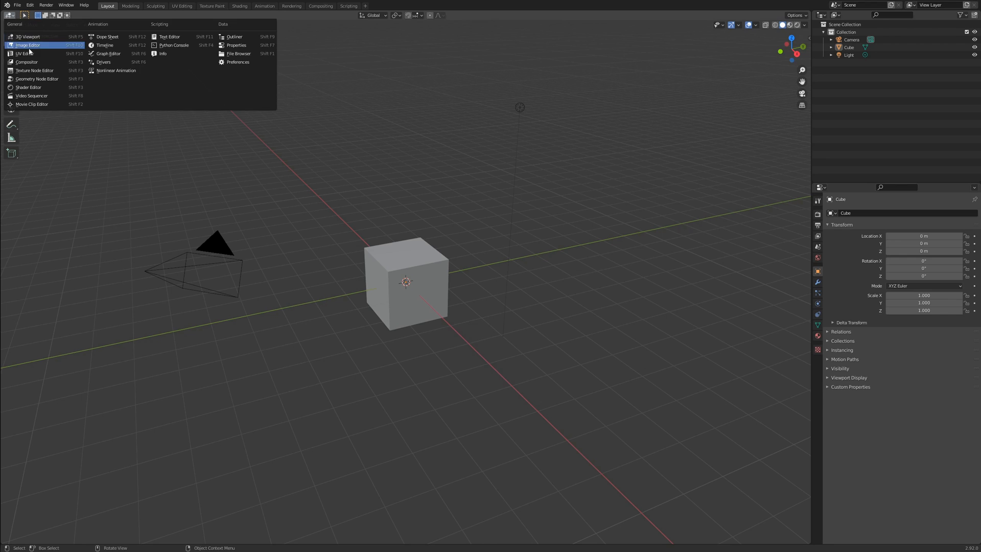
left_click(106, 37)
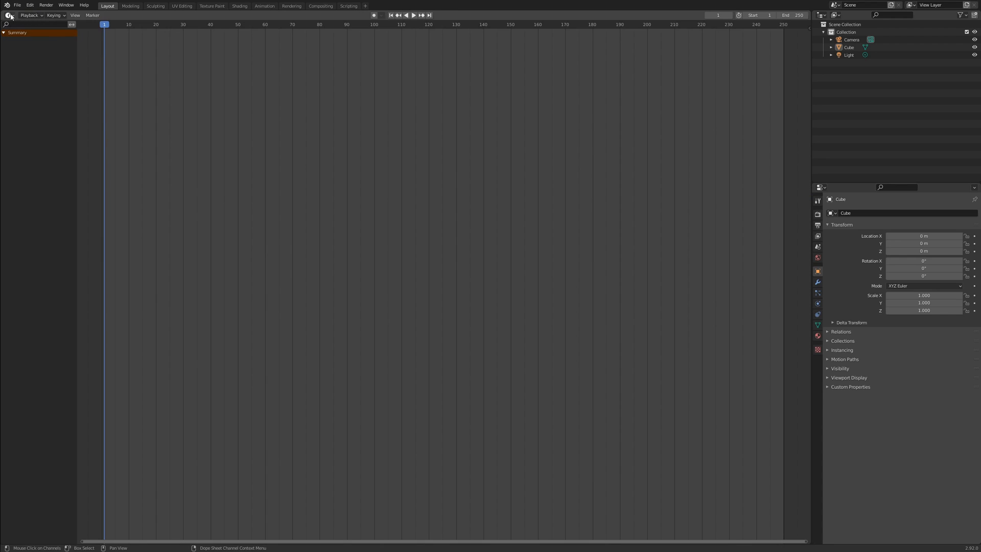
left_click(105, 5)
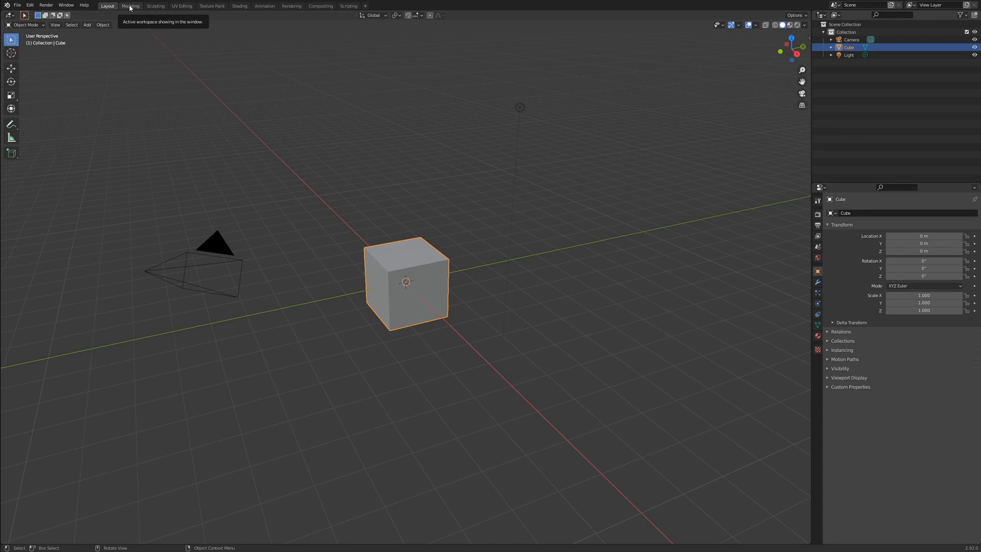
Step: Tour the Modeling through Scripting workspaces and the add-workspace menu, then return to Layout
left_click(129, 6)
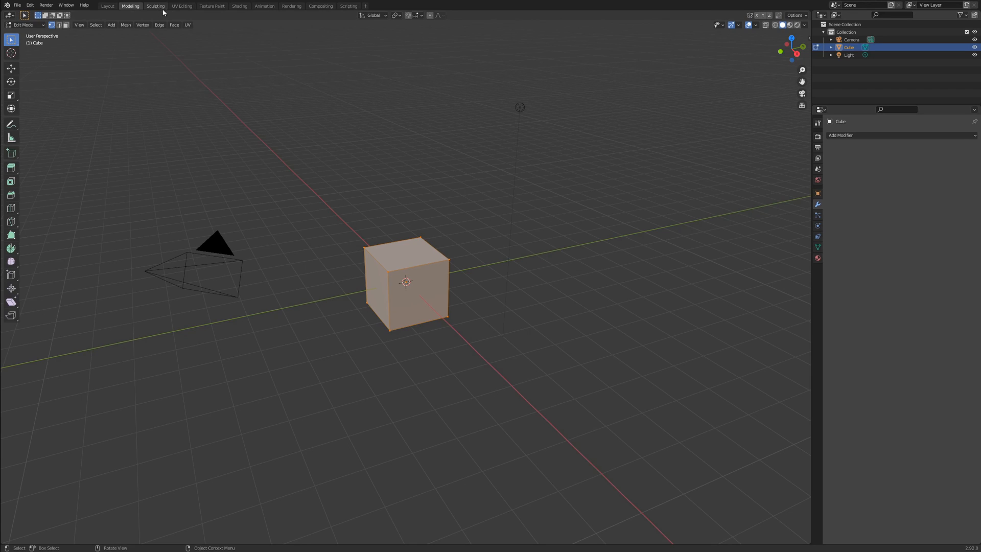
left_click(182, 6)
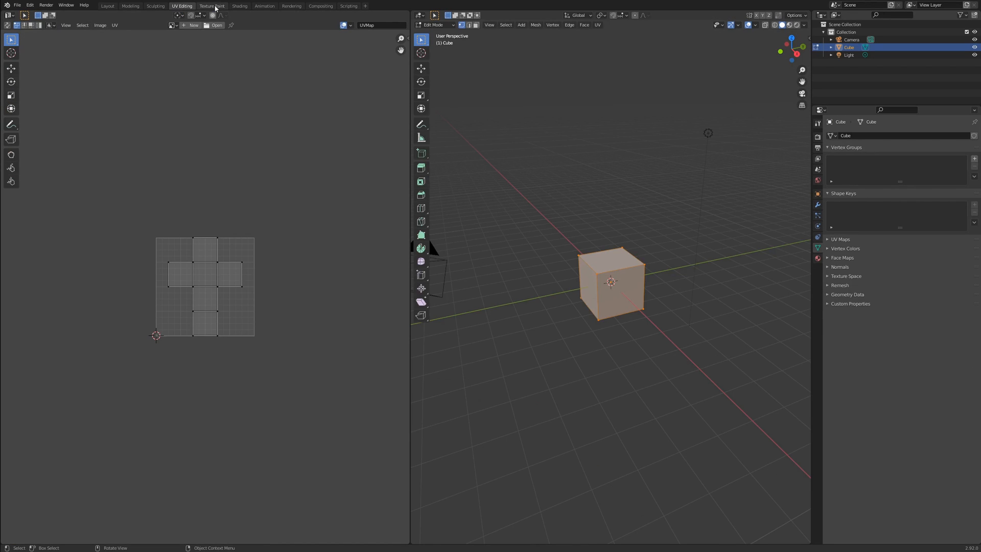
left_click(214, 6)
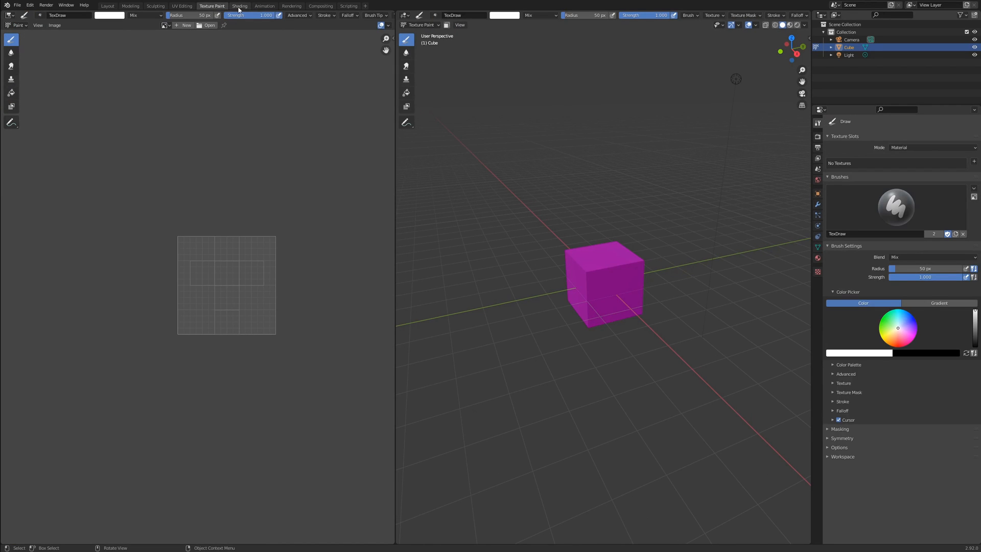
mouse_move(239, 5)
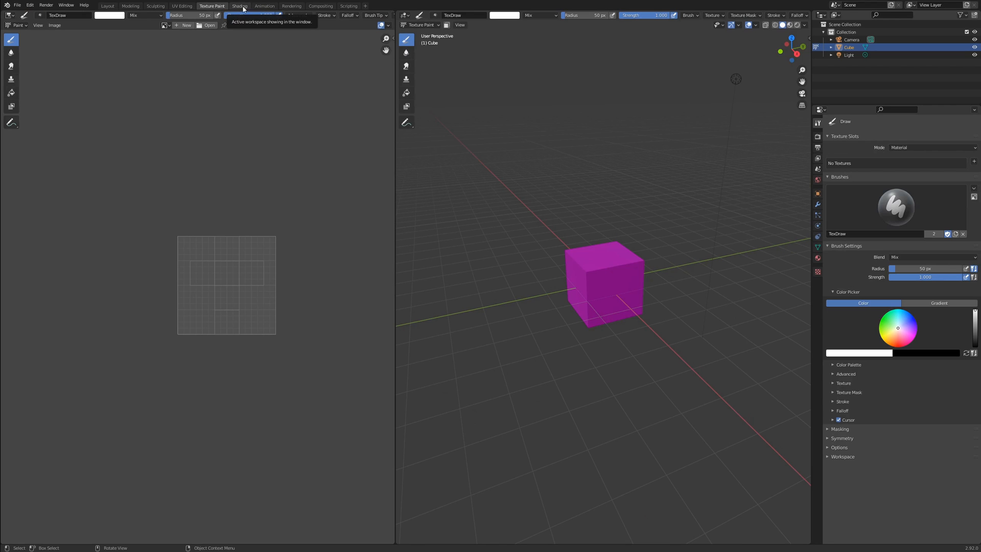
left_click(265, 6)
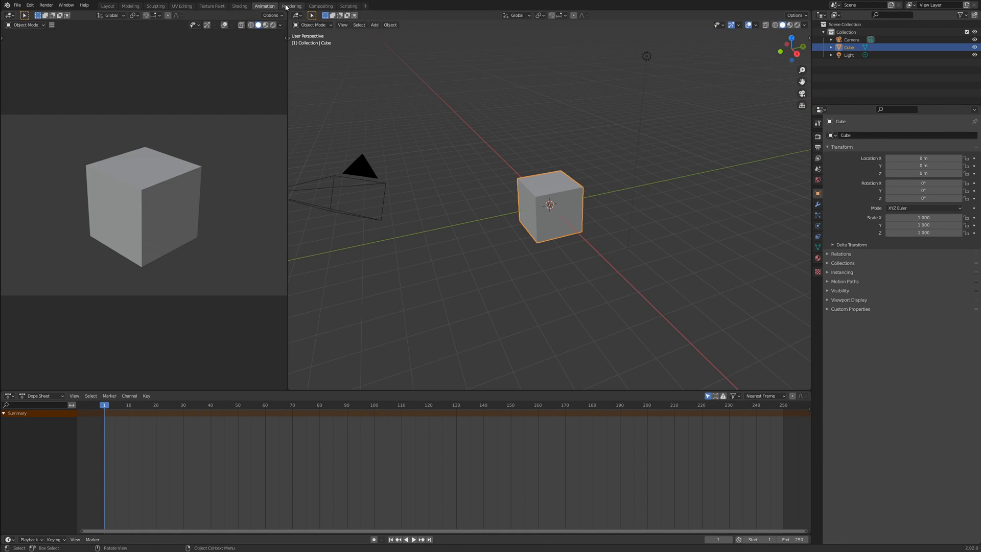
left_click(291, 6)
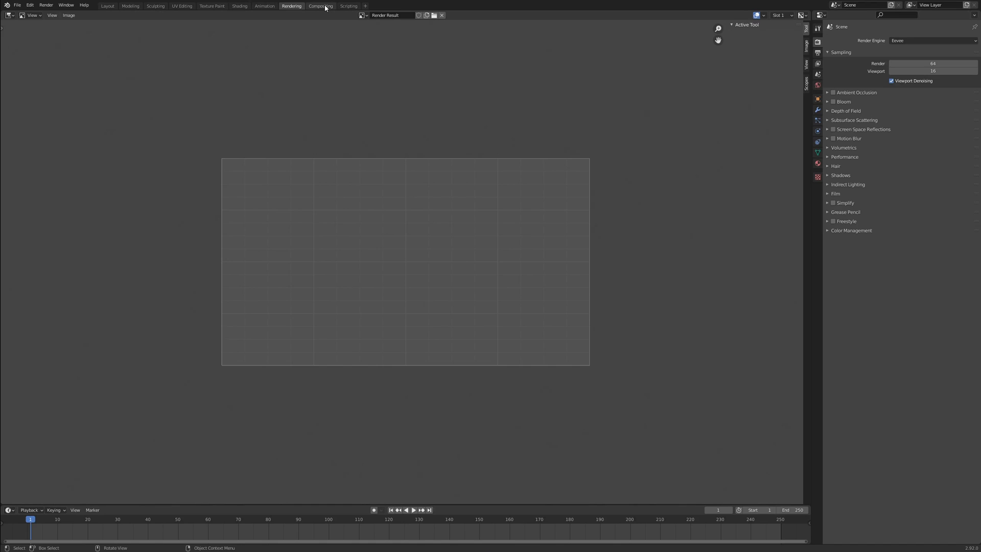
left_click(348, 5)
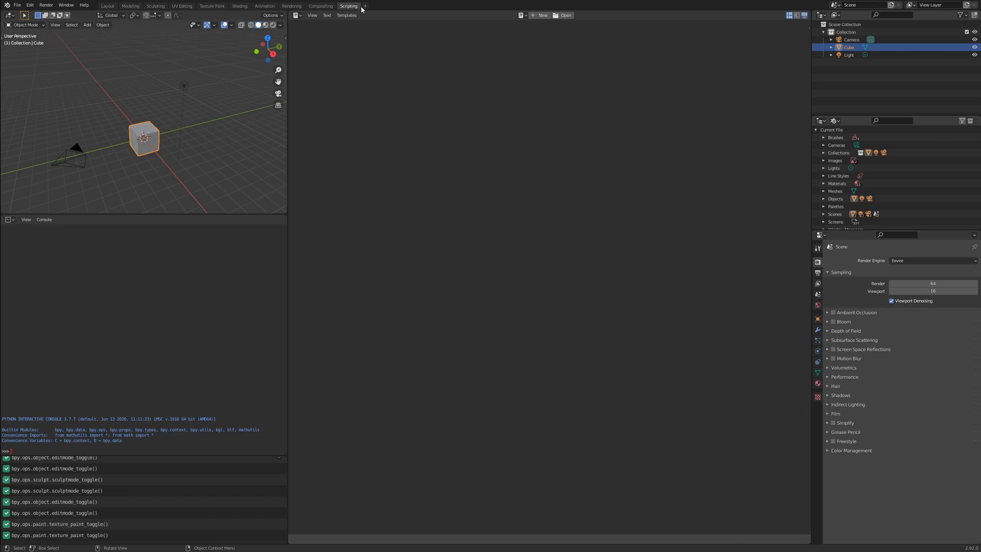
left_click(366, 5)
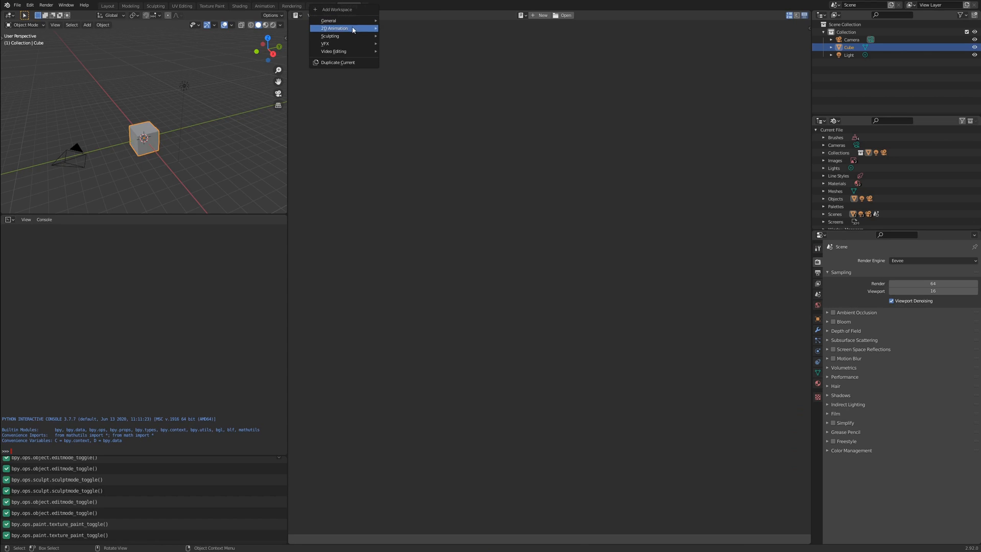
mouse_move(357, 52)
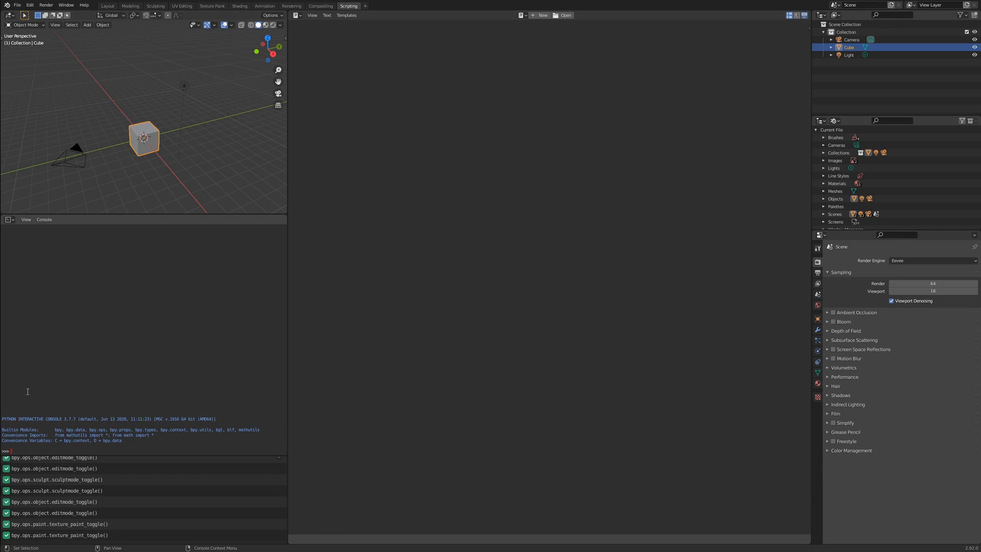
left_click(106, 5)
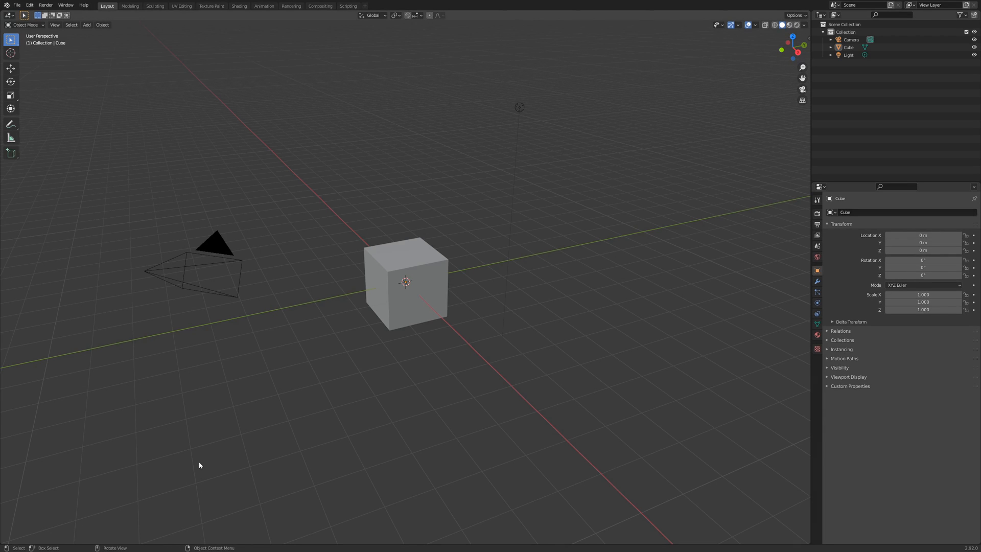
mouse_move(256, 392)
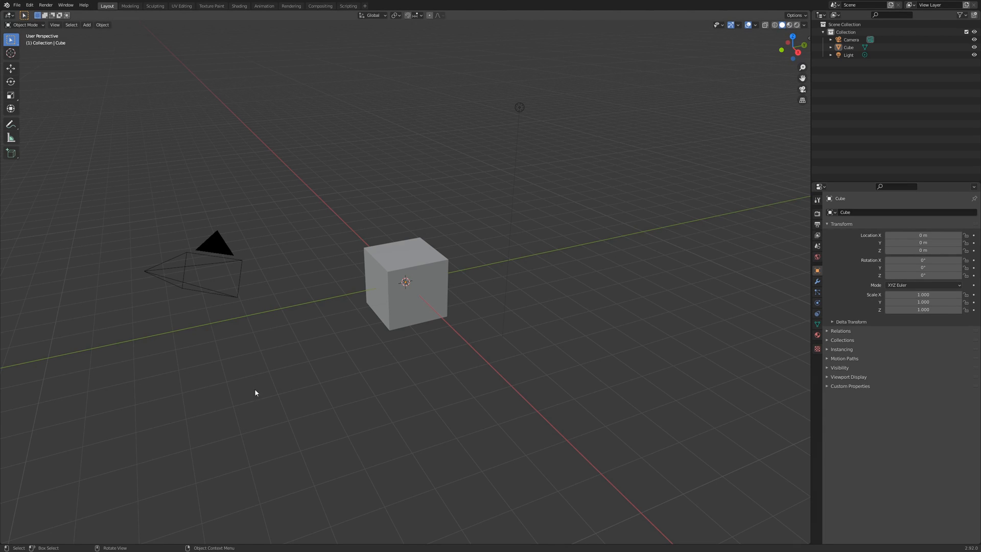
Step: Open Edit > Preferences, enlarge its window, and show the Interface page
left_click(31, 5)
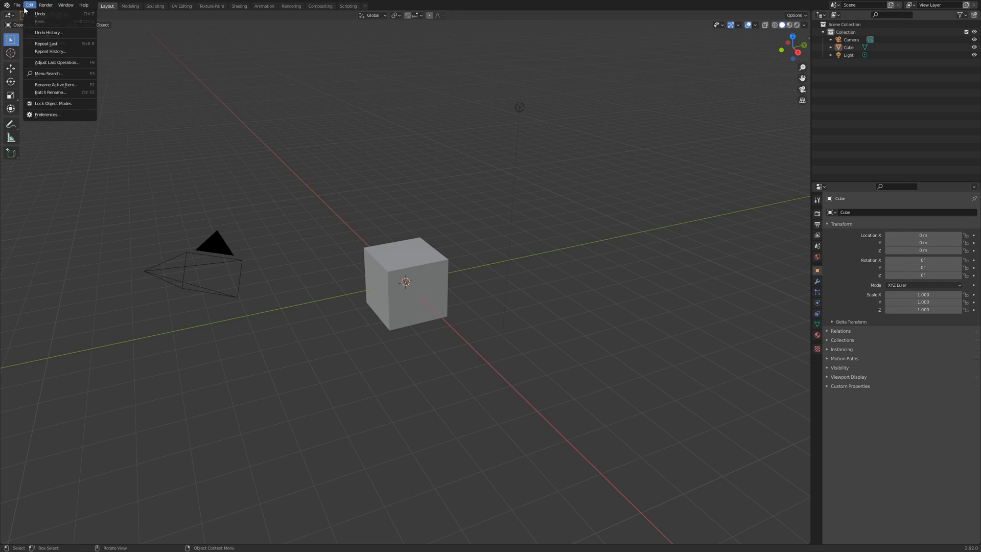
left_click(48, 114)
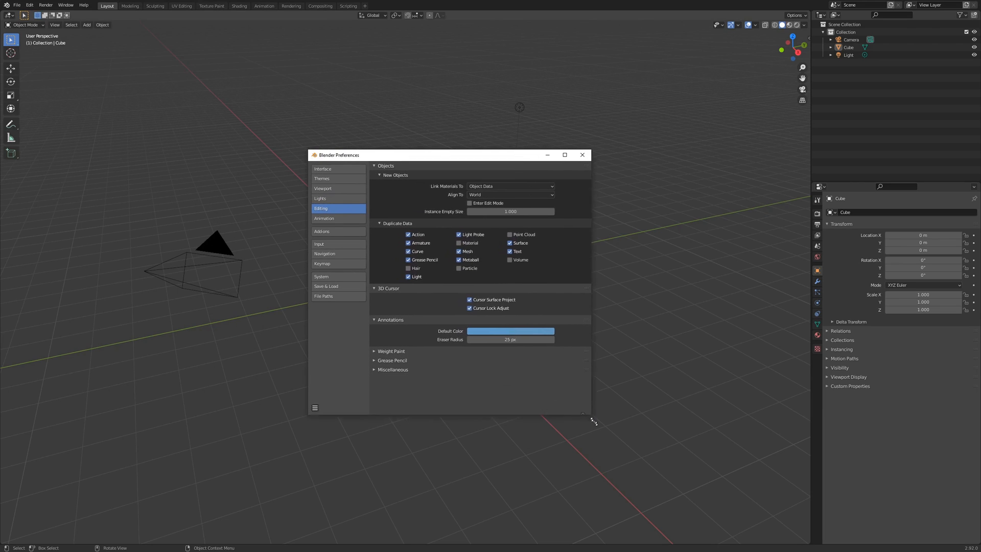
left_click_drag(593, 420, 638, 447)
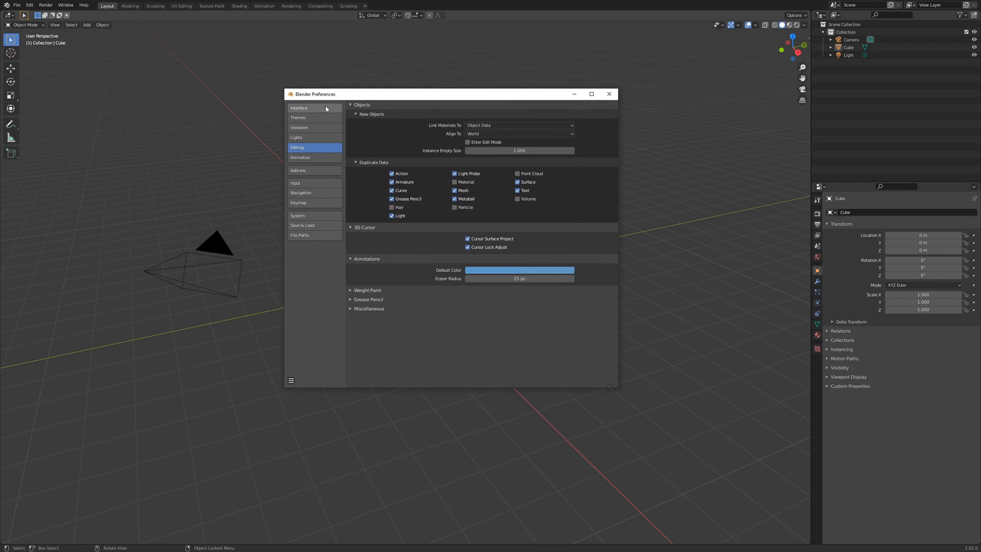
left_click(314, 107)
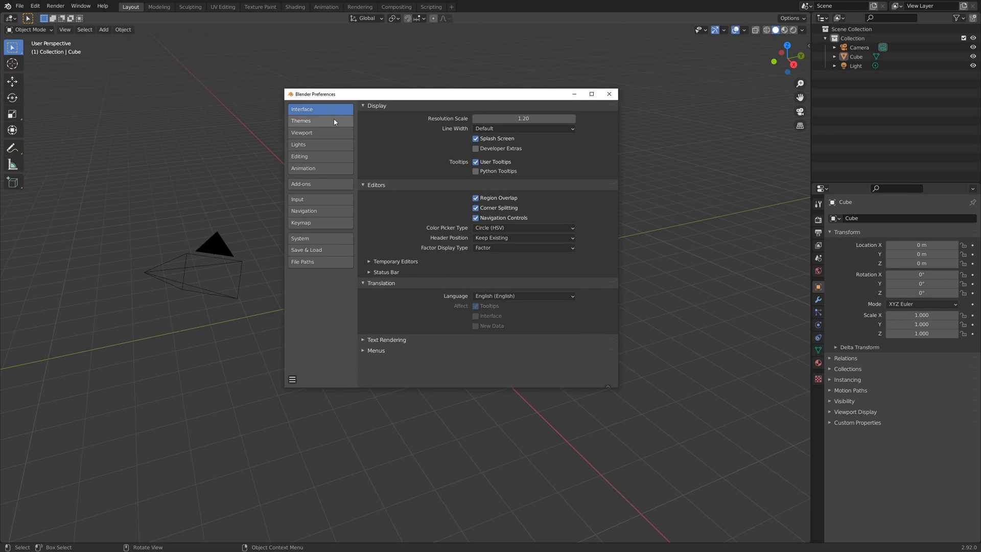
Step: Browse the Node Editor, 3D Viewport and User Interface theme colours, then show Viewport settings
left_click(301, 121)
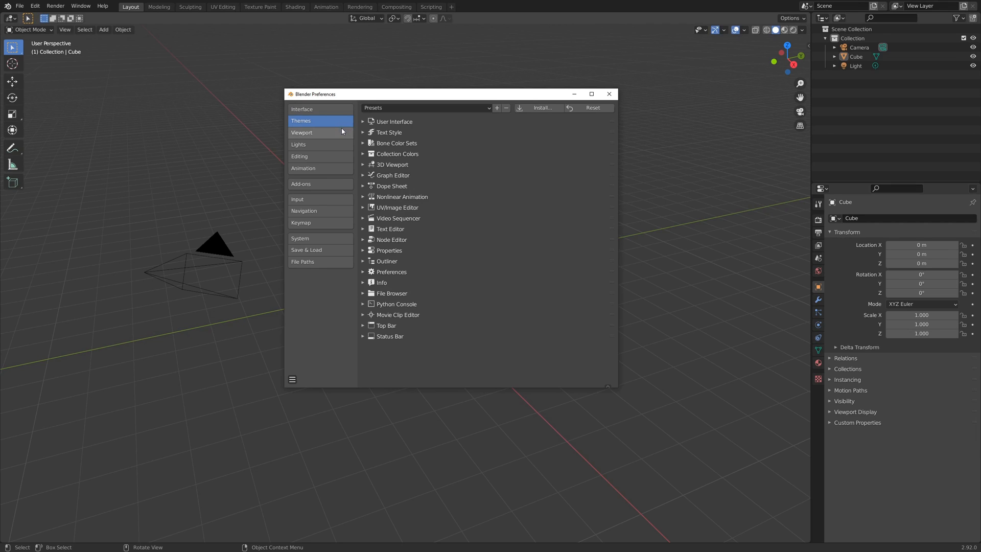
mouse_move(323, 135)
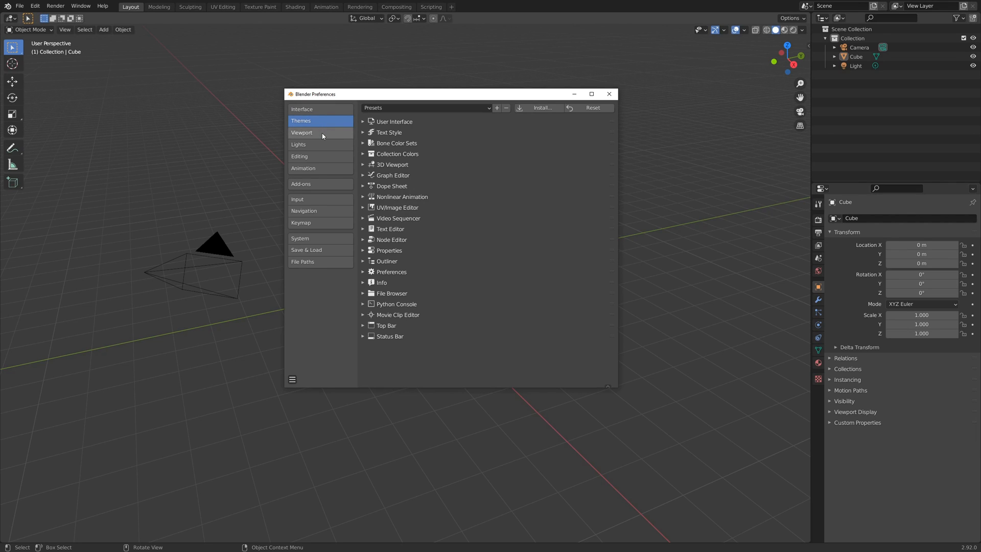
mouse_move(391, 133)
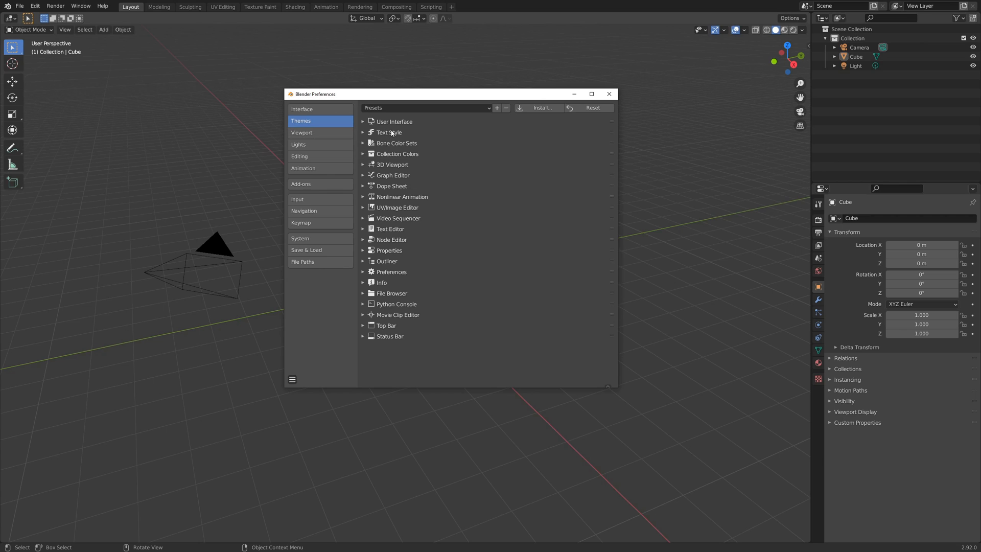
left_click(363, 326)
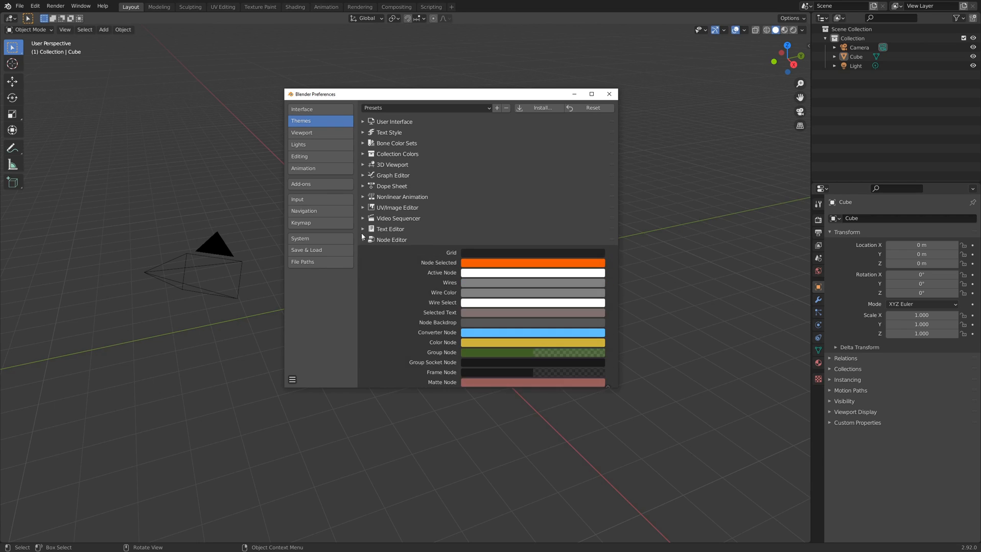
left_click(363, 165)
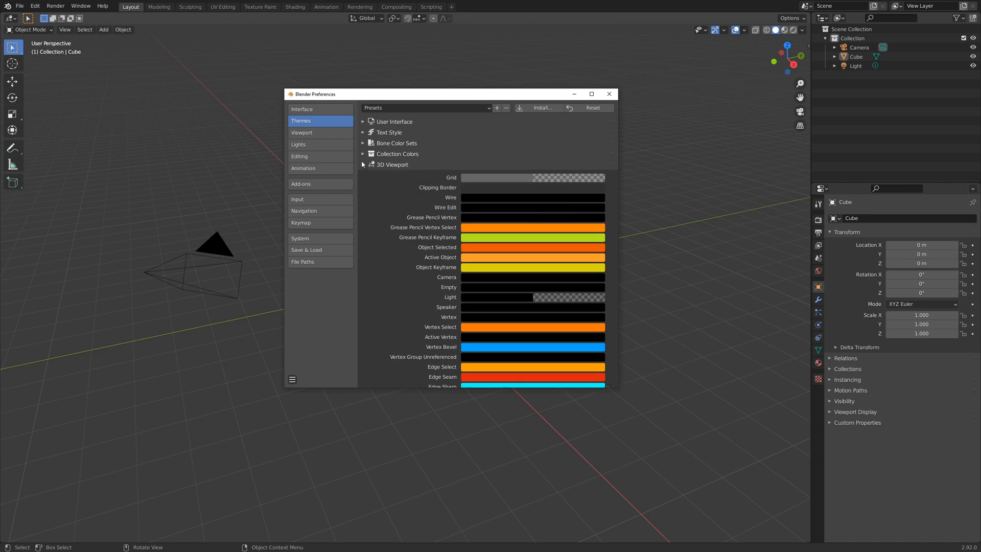
left_click(363, 122)
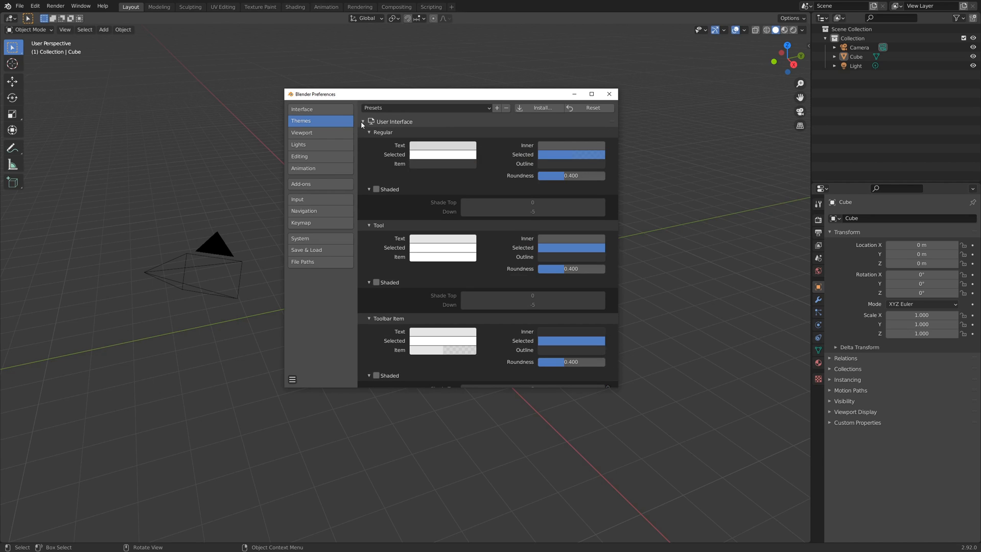
left_click(364, 122)
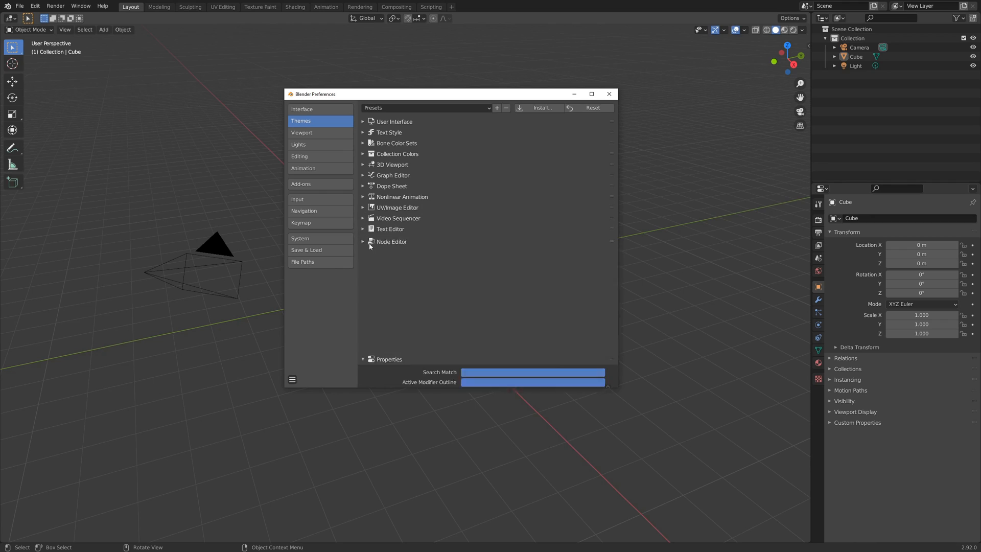
left_click(302, 132)
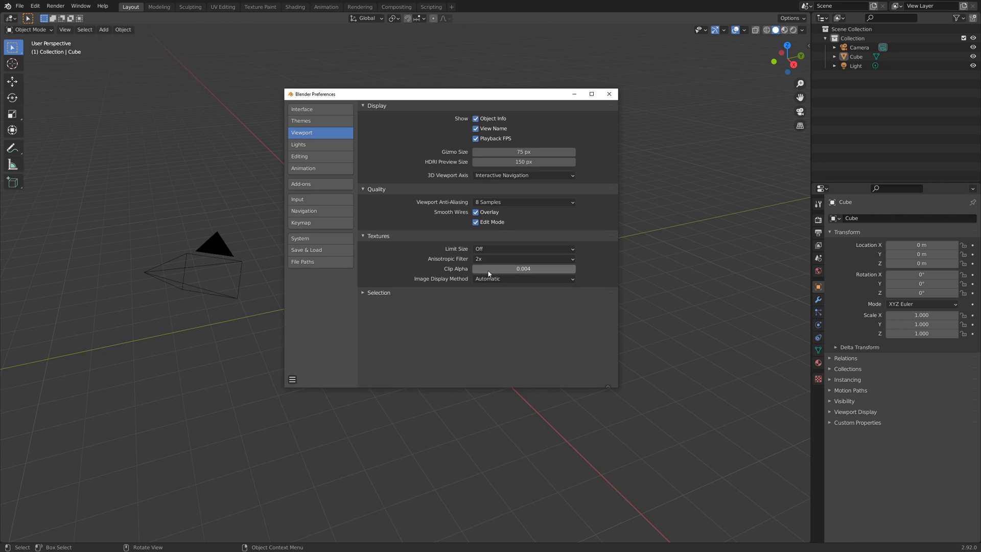
Step: Browse Lights, Editing (toggling Enter Edit Mode on and off), Animation and Add-ons preferences
left_click(306, 145)
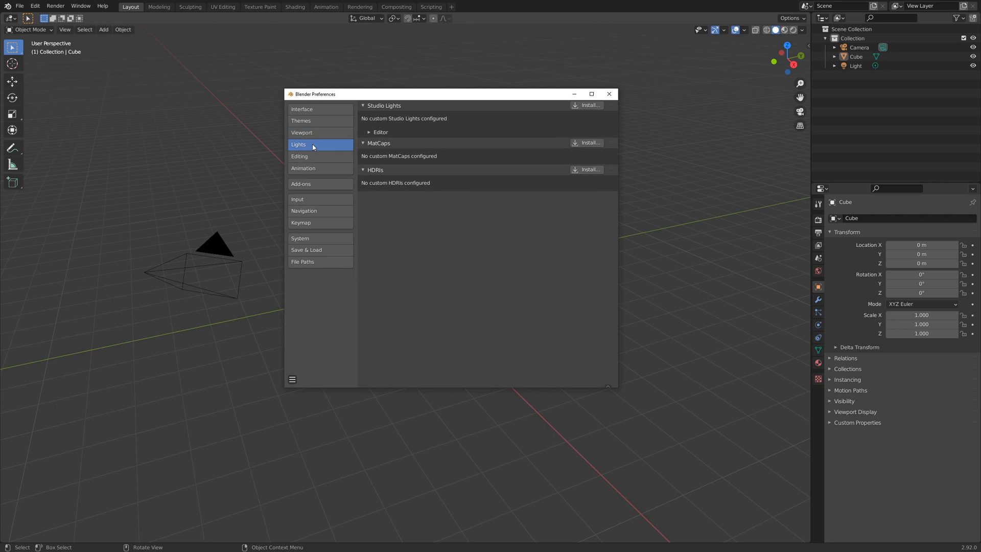
mouse_move(322, 157)
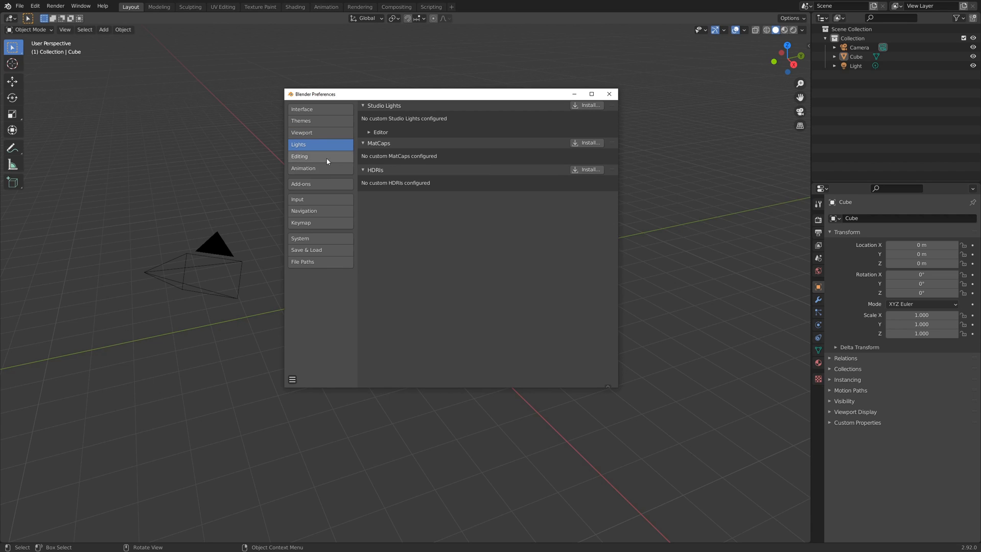
left_click(300, 156)
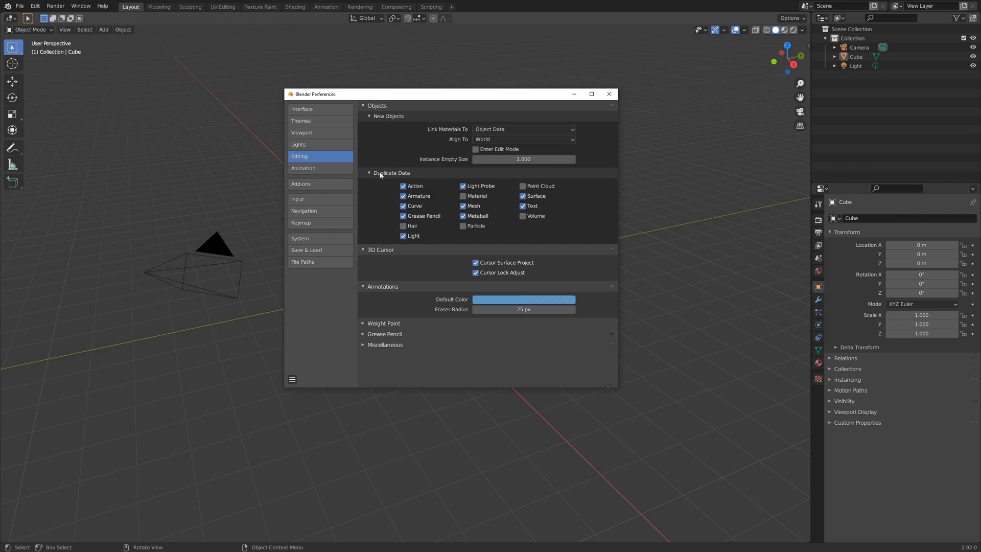
mouse_move(373, 181)
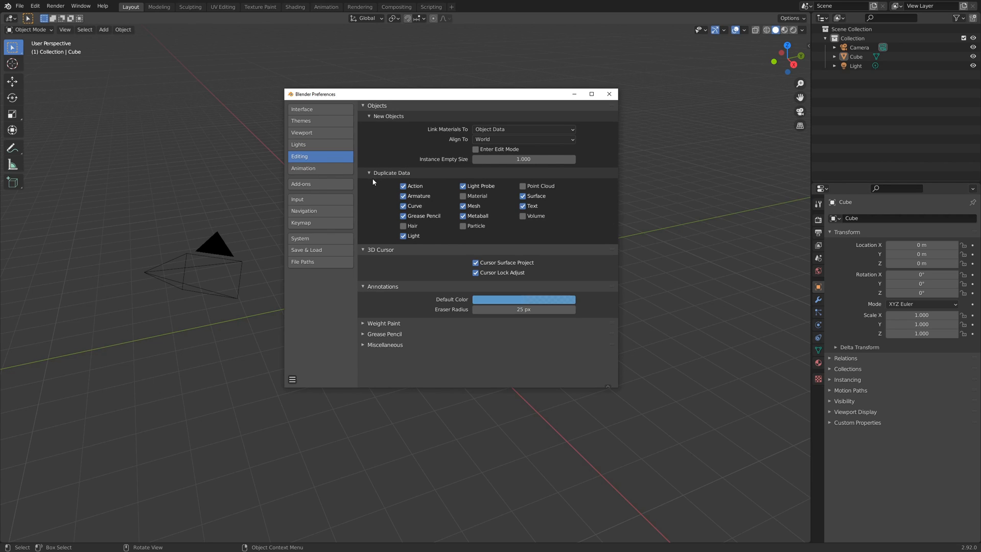
mouse_move(473, 149)
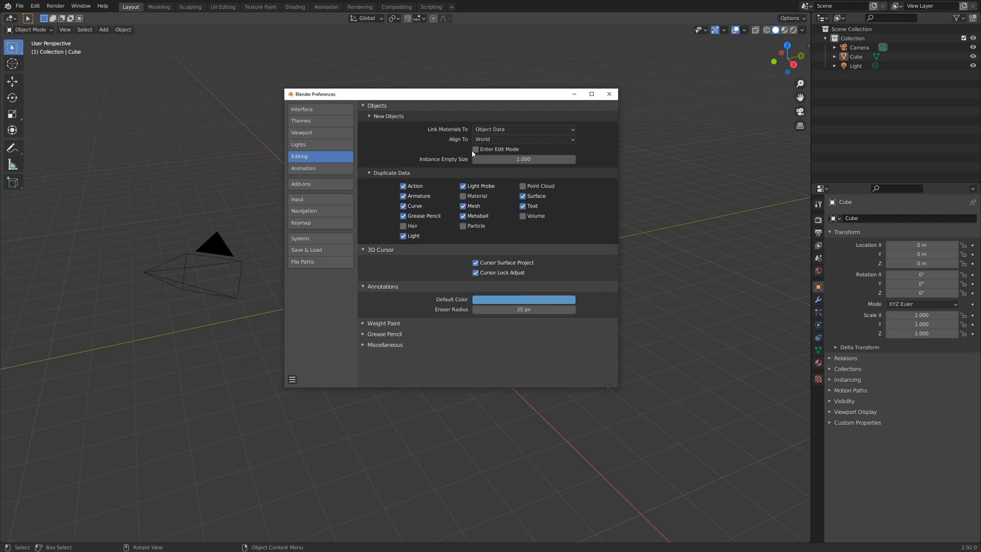
left_click(475, 150)
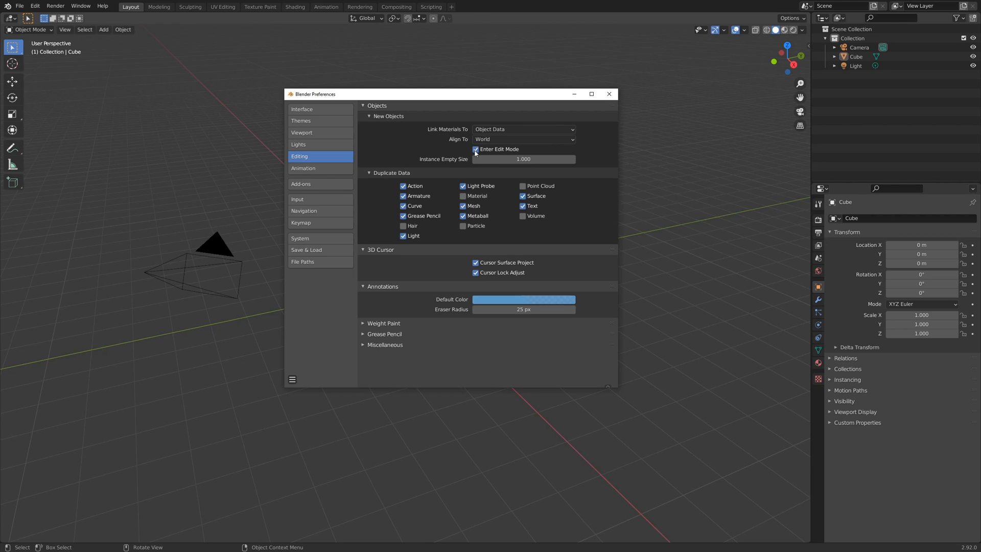
left_click(475, 149)
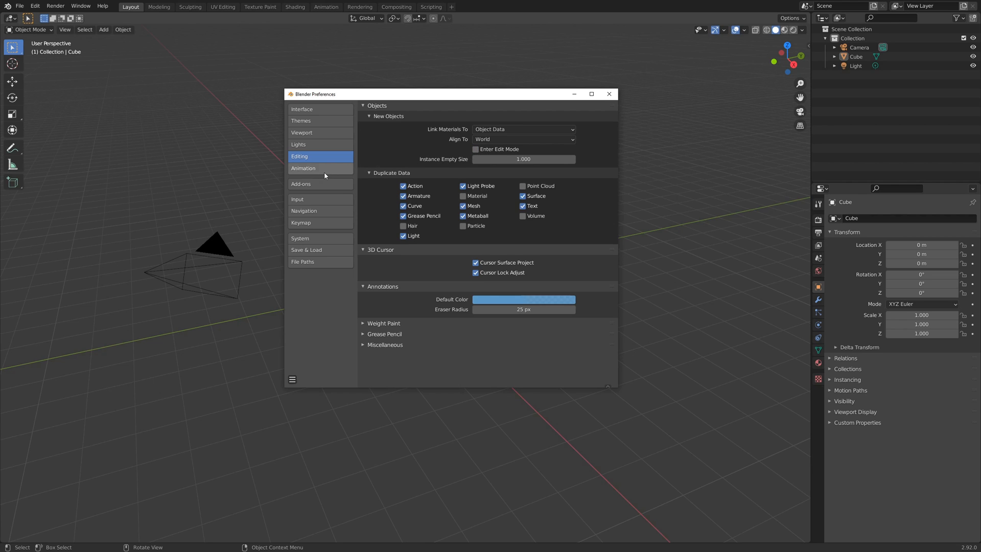
left_click(303, 168)
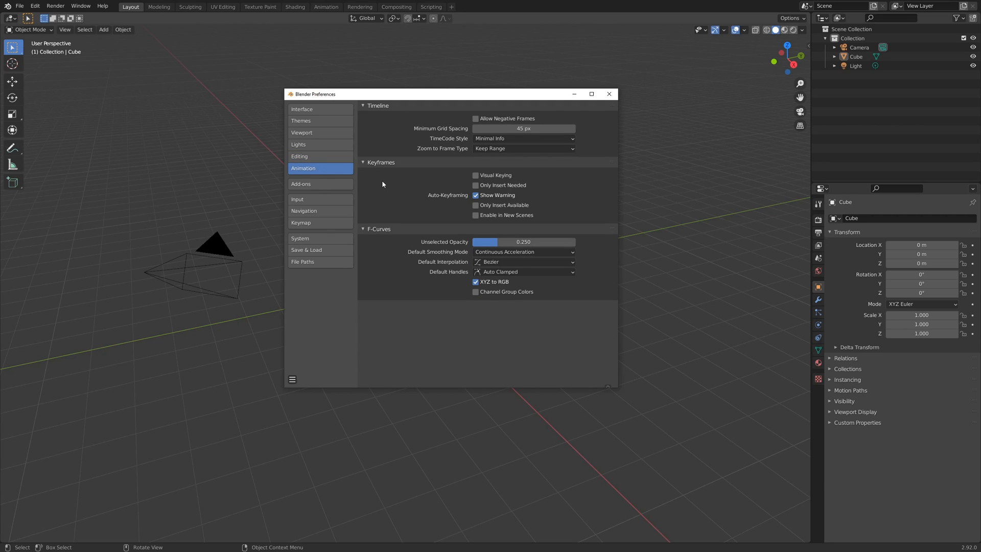
left_click(319, 183)
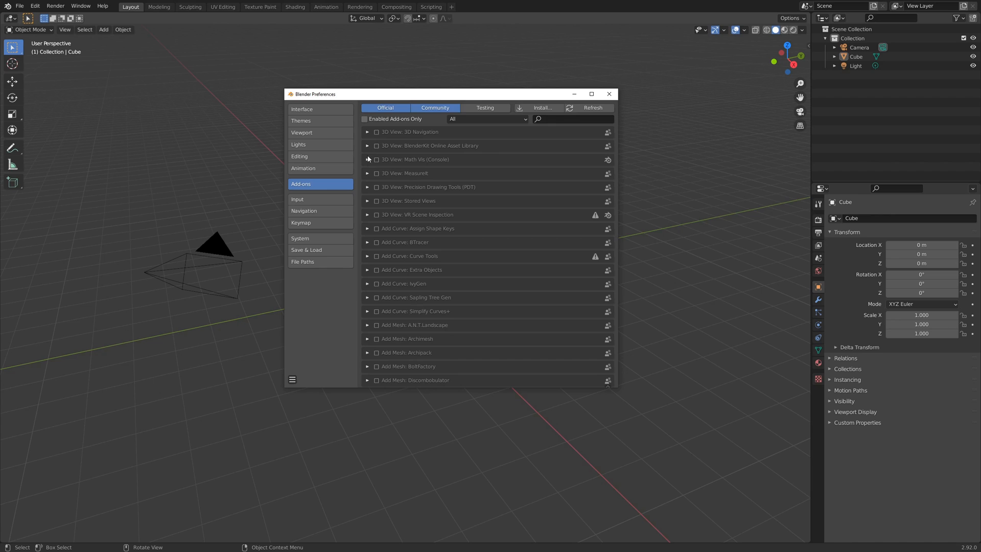
mouse_move(508, 134)
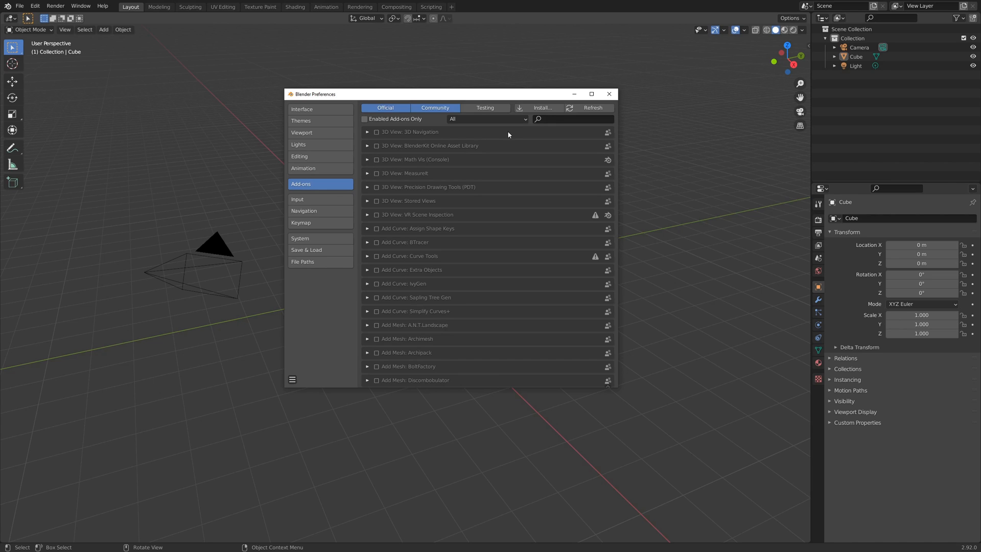
Step: Filter add-ons to 3D View, then Import-Export, then show the Input preferences
left_click(486, 118)
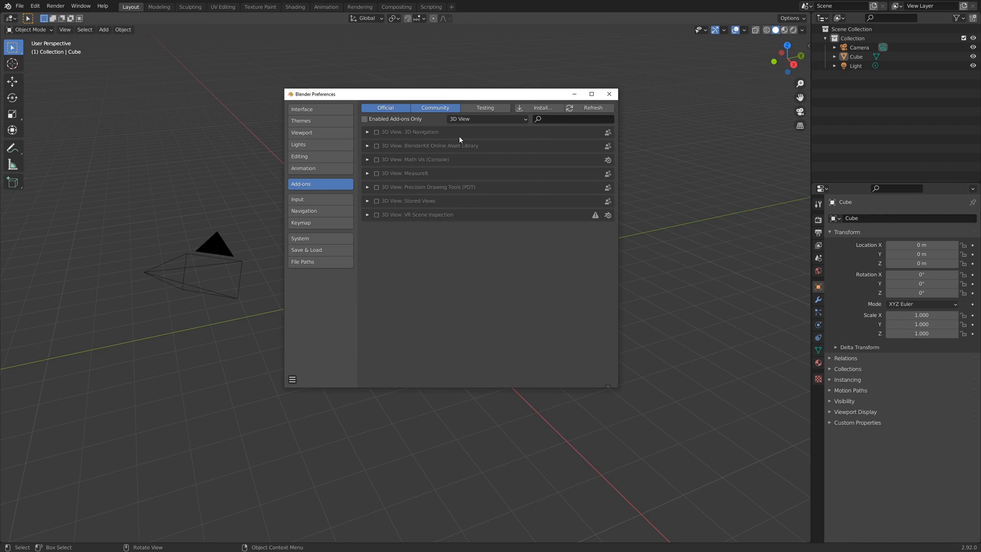
left_click(486, 118)
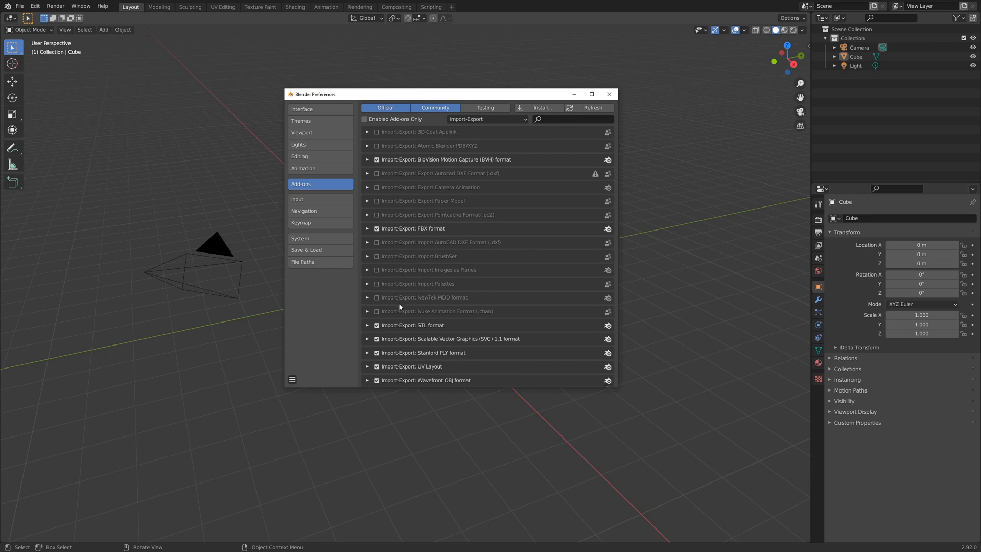
mouse_move(379, 225)
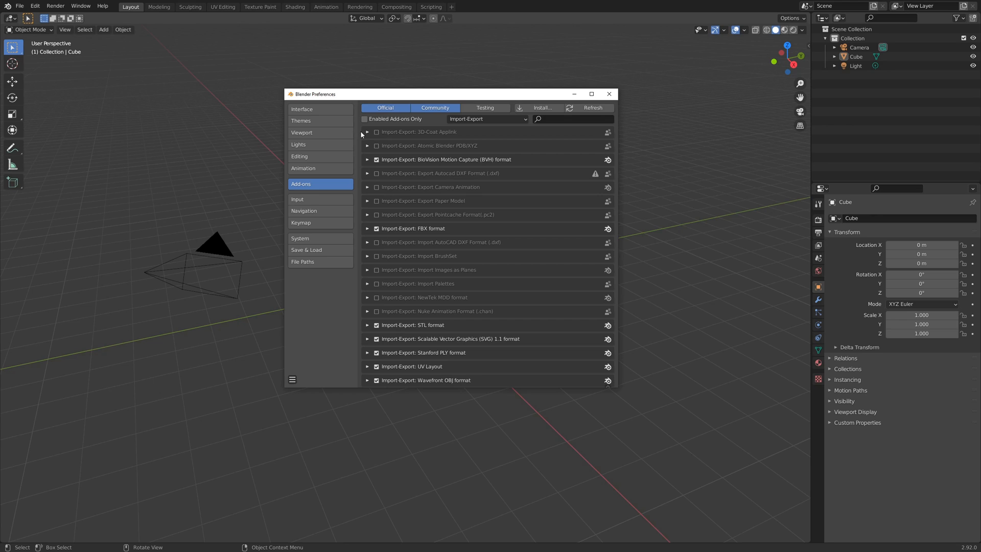
mouse_move(356, 154)
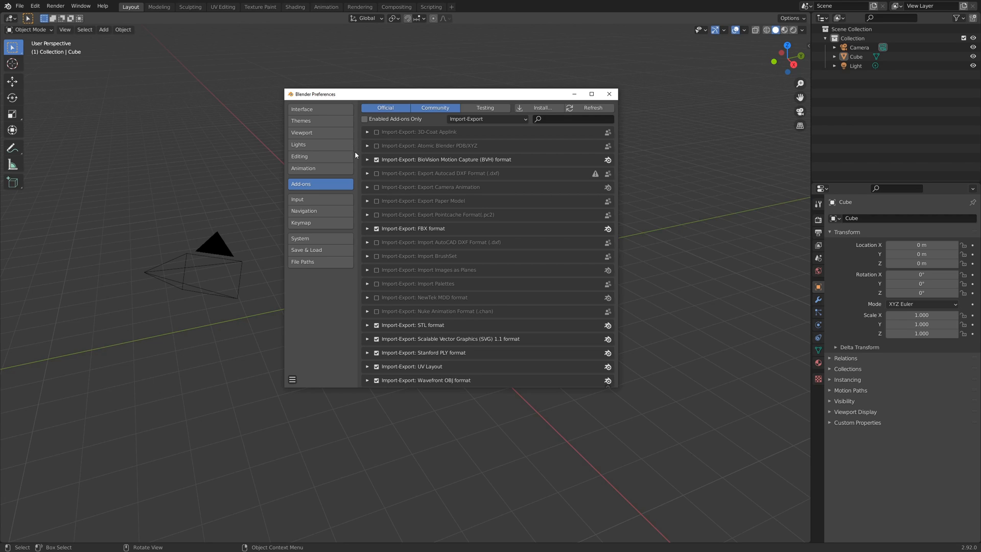
mouse_move(351, 222)
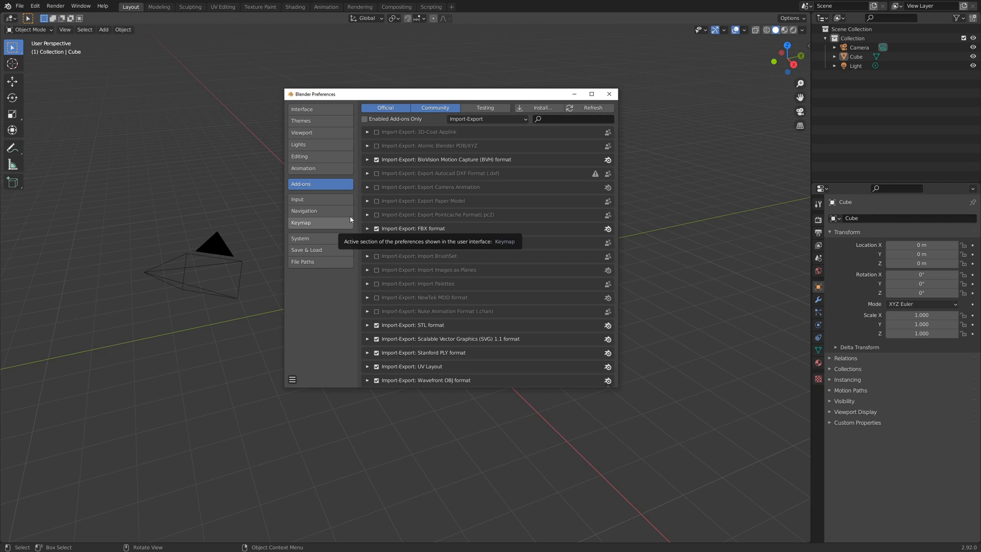
left_click(309, 199)
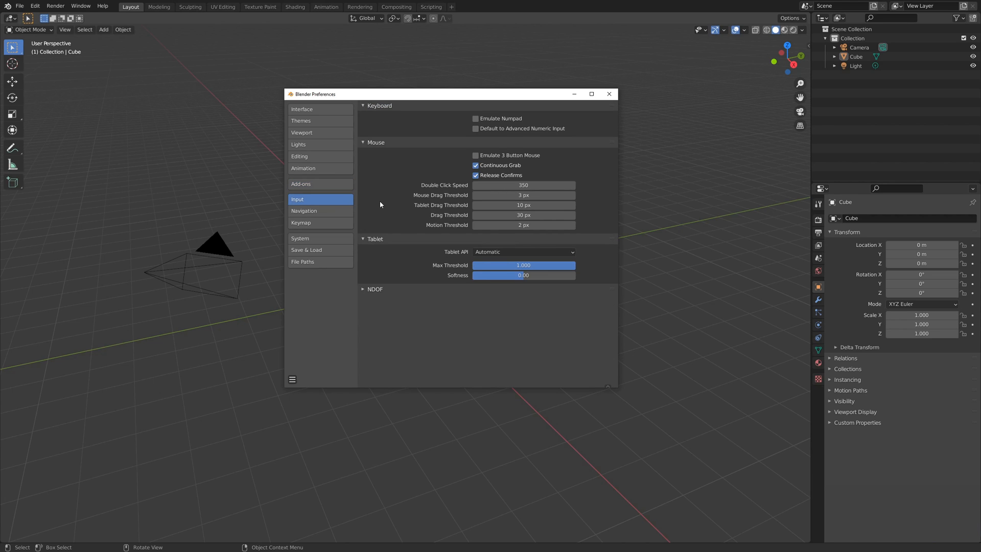
mouse_move(420, 174)
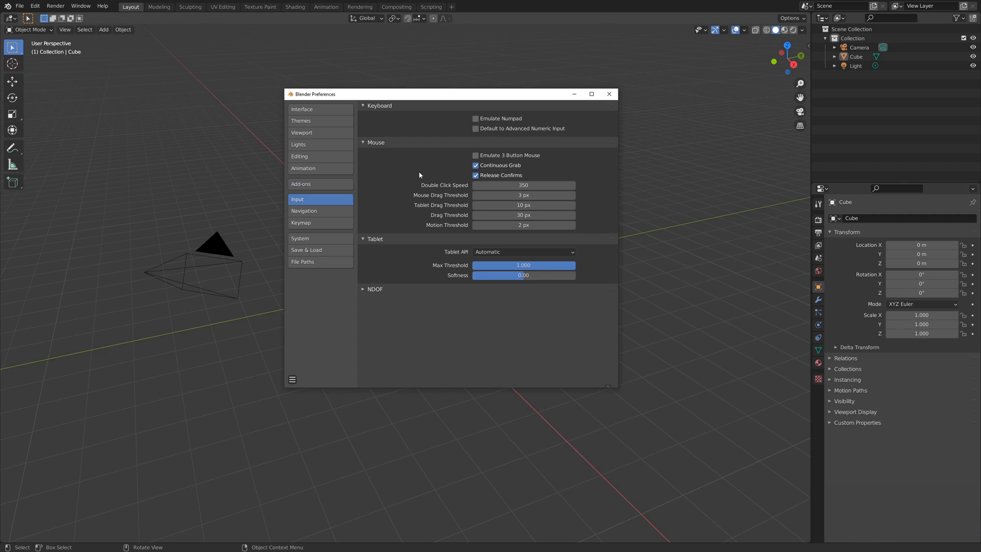
Step: Toggle Emulate Numpad on and back off, then show the Navigation preferences
left_click(475, 118)
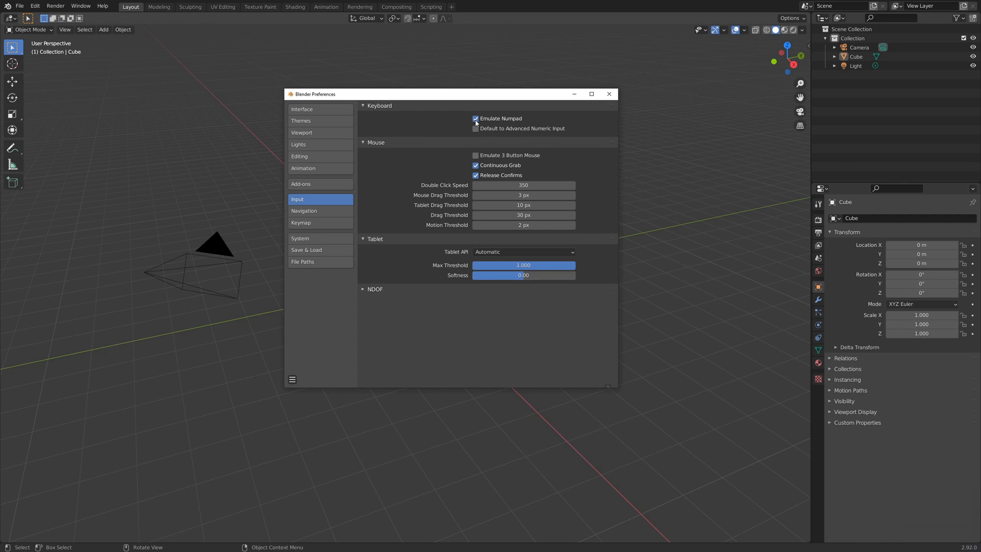
left_click(475, 118)
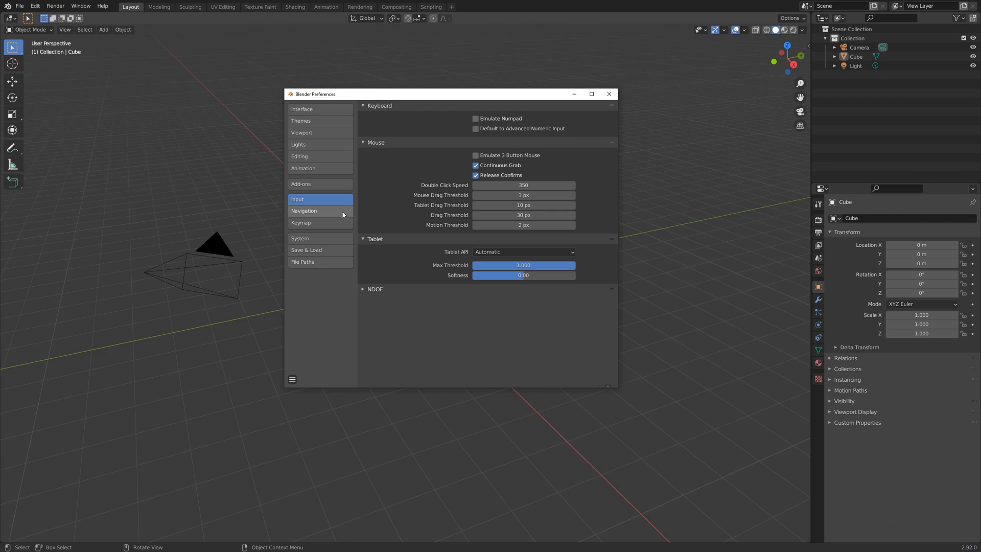
mouse_move(365, 262)
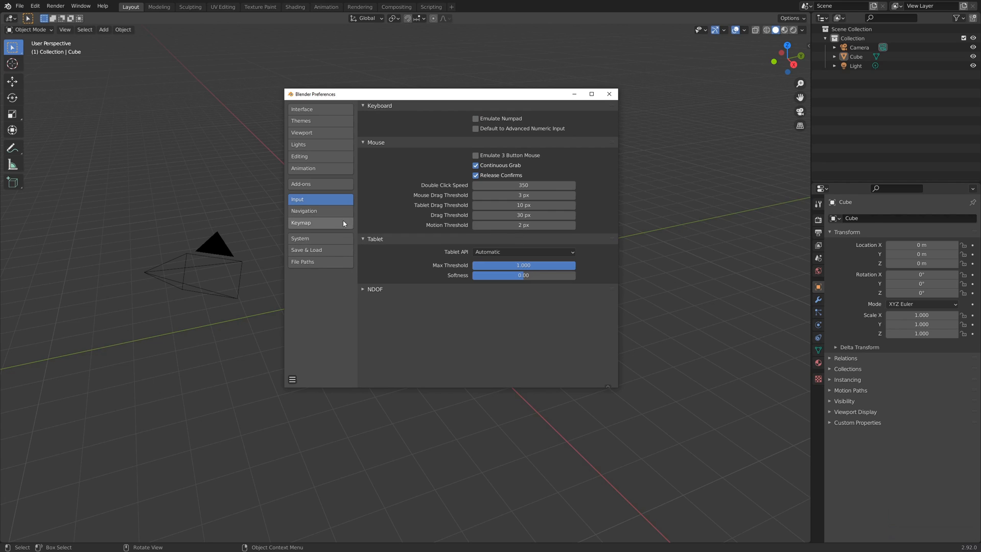
left_click(303, 211)
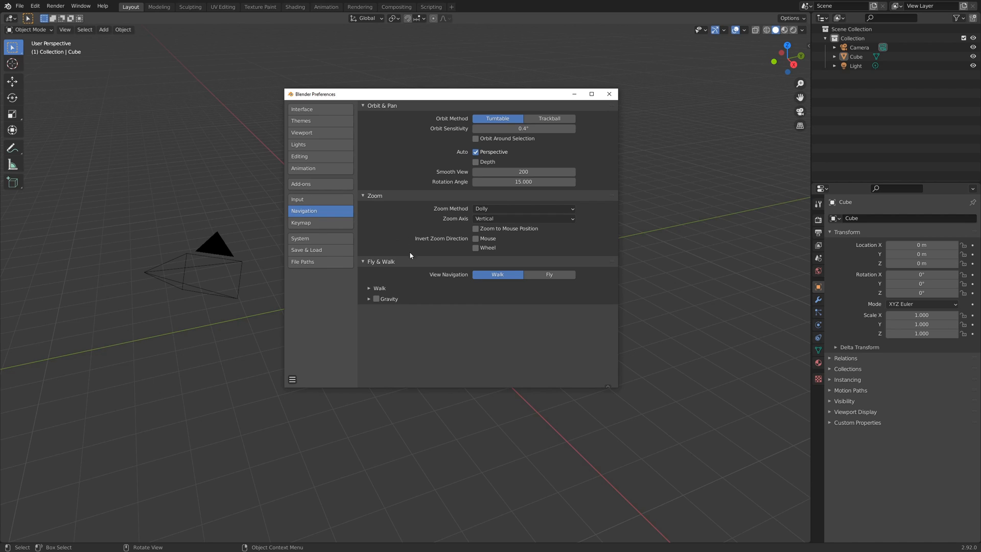
mouse_move(403, 272)
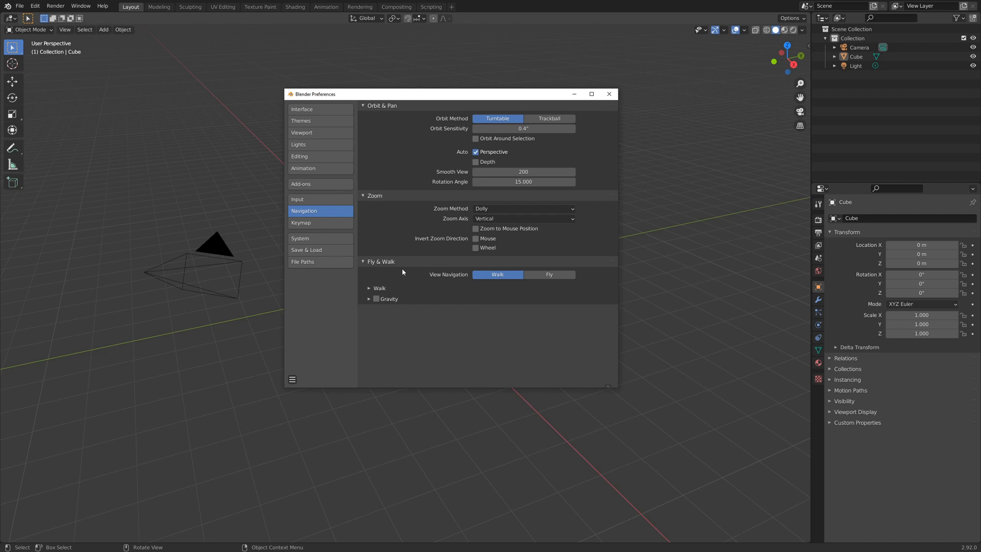
mouse_move(396, 284)
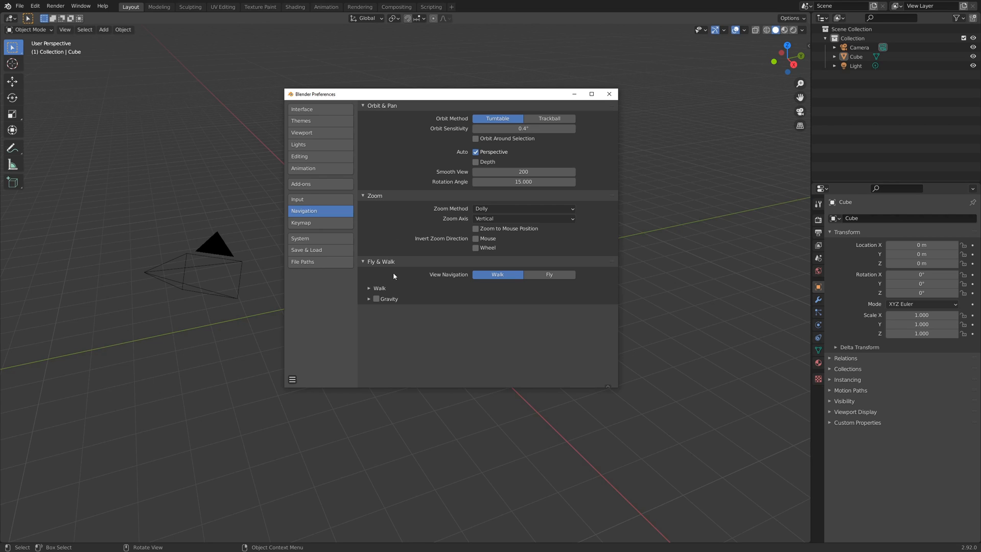
mouse_move(398, 185)
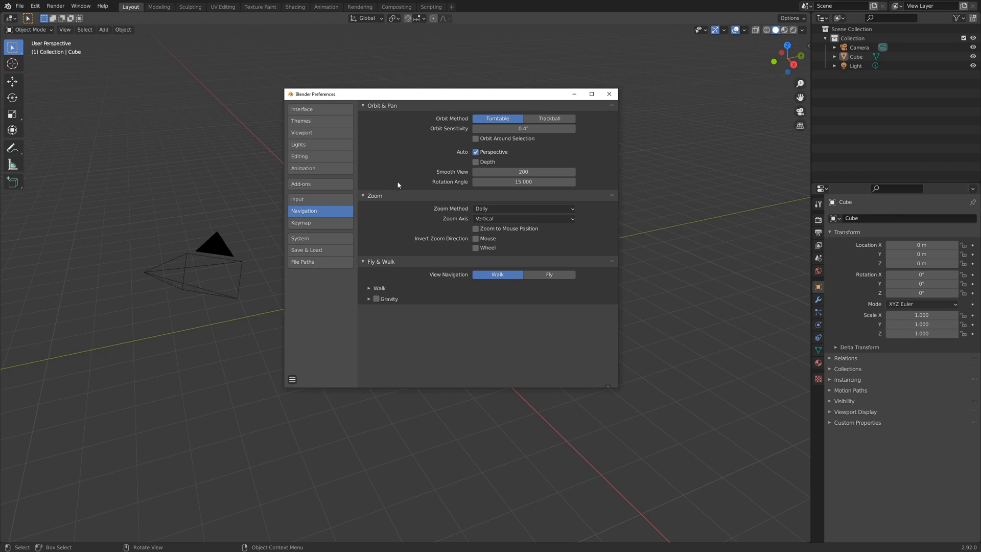
Step: Enable Orbit Around Selection under Orbit & Pan, then show the Keymap page
left_click(475, 139)
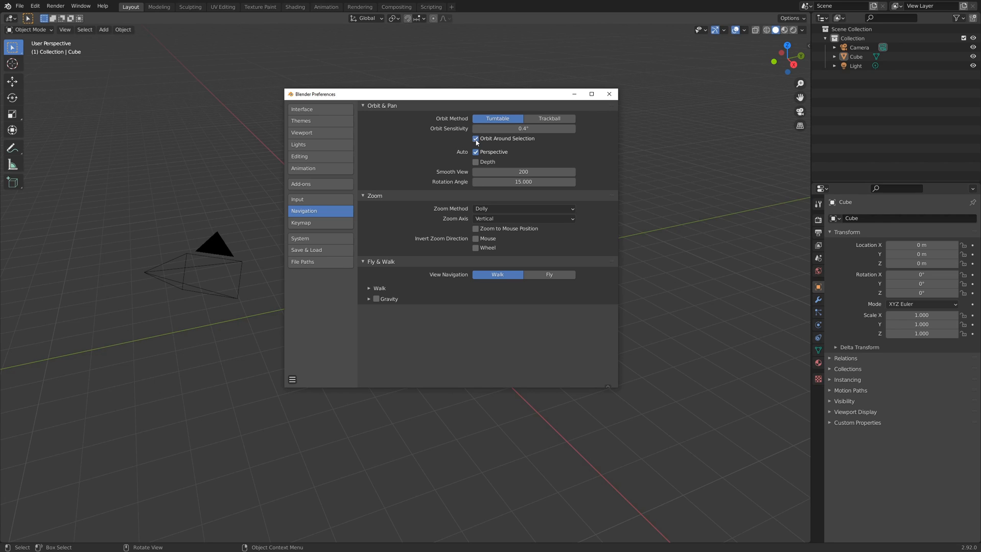
mouse_move(415, 175)
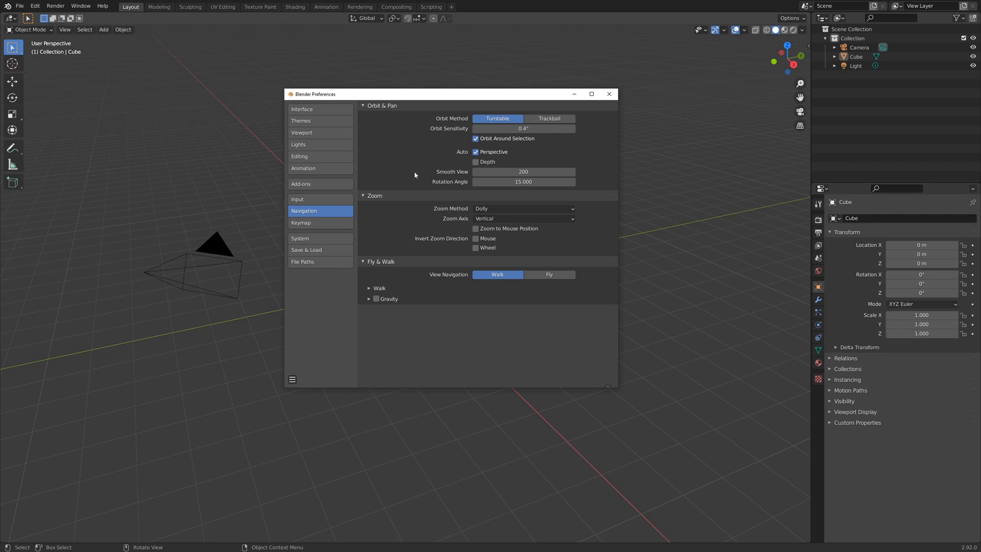
mouse_move(412, 178)
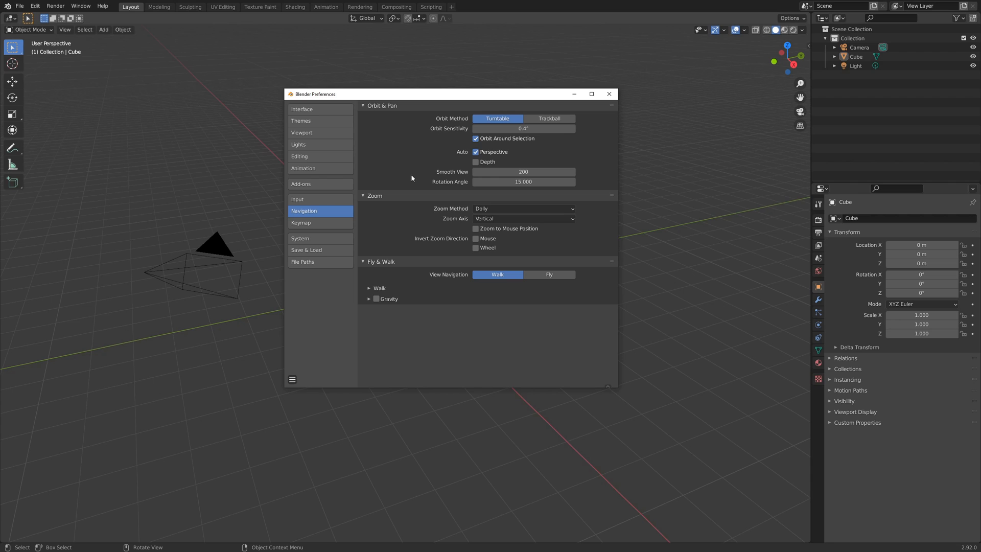
left_click(303, 222)
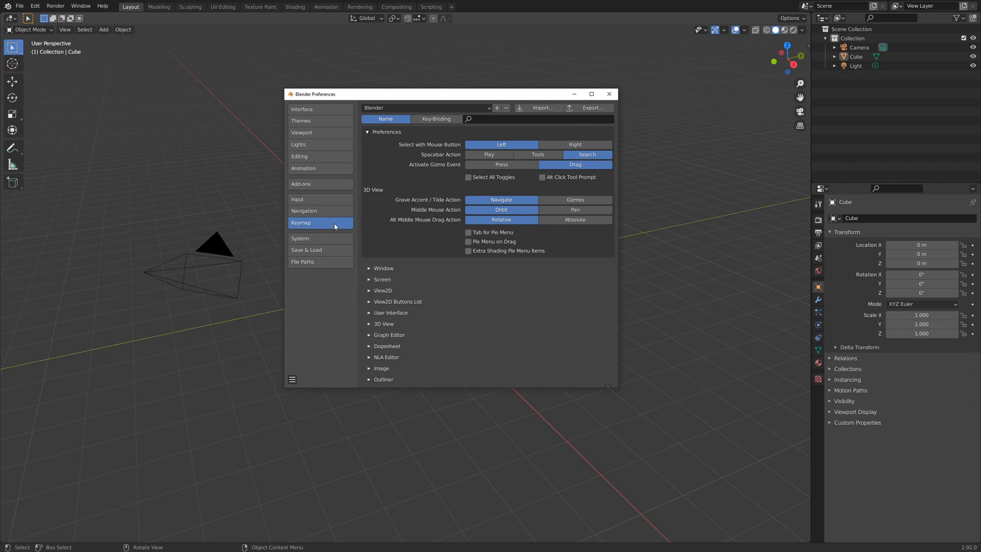
mouse_move(385, 157)
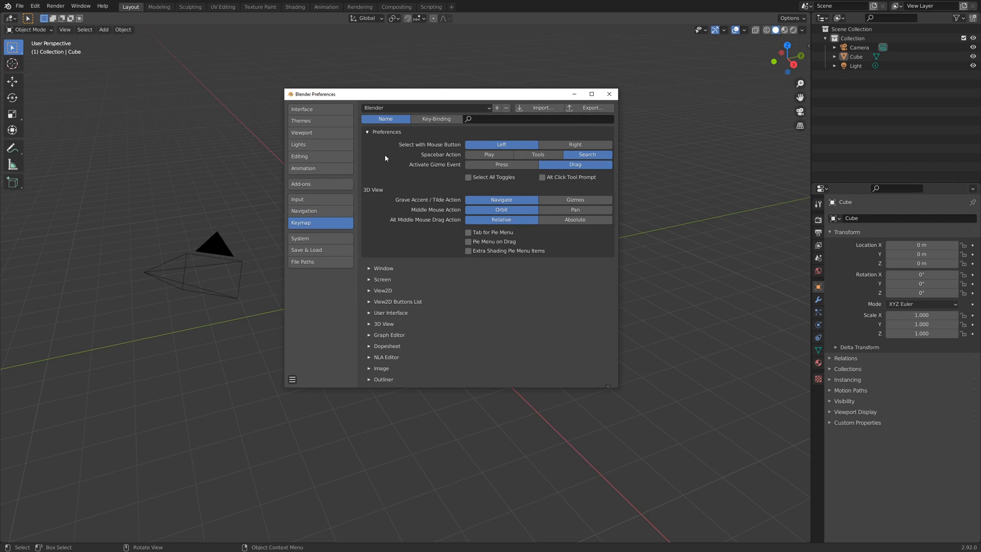
Step: Scroll past the keymap sections and show the System preferences page
scroll("down", 3)
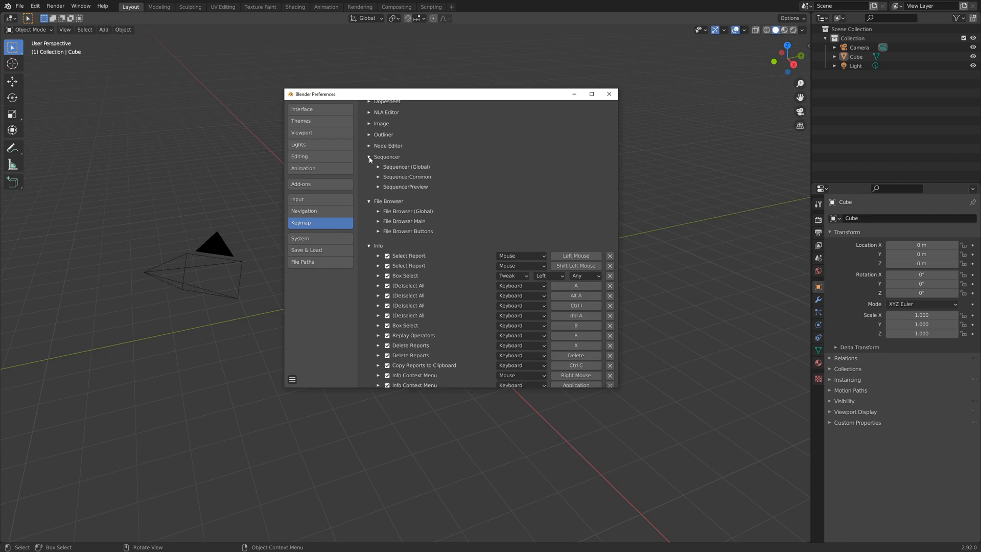
left_click(300, 238)
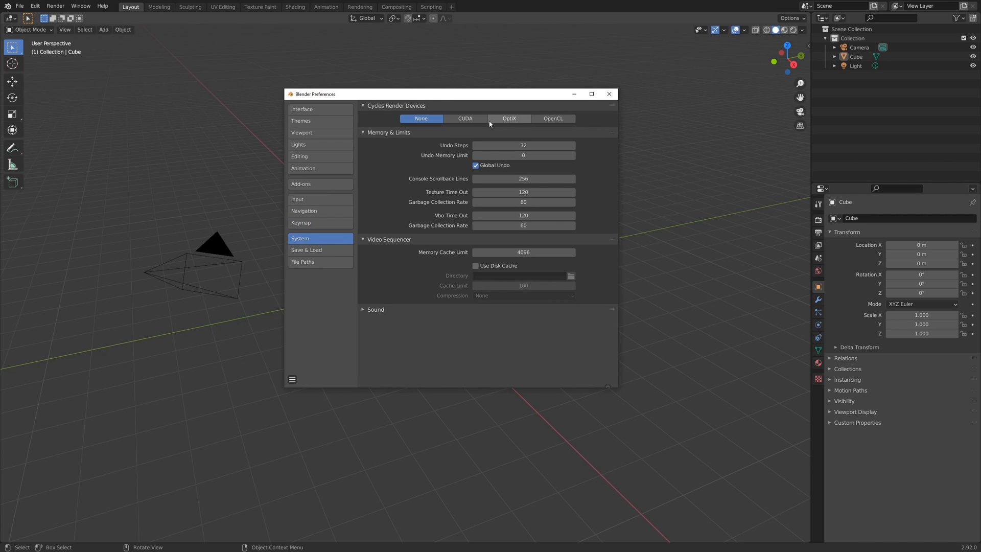
mouse_move(493, 123)
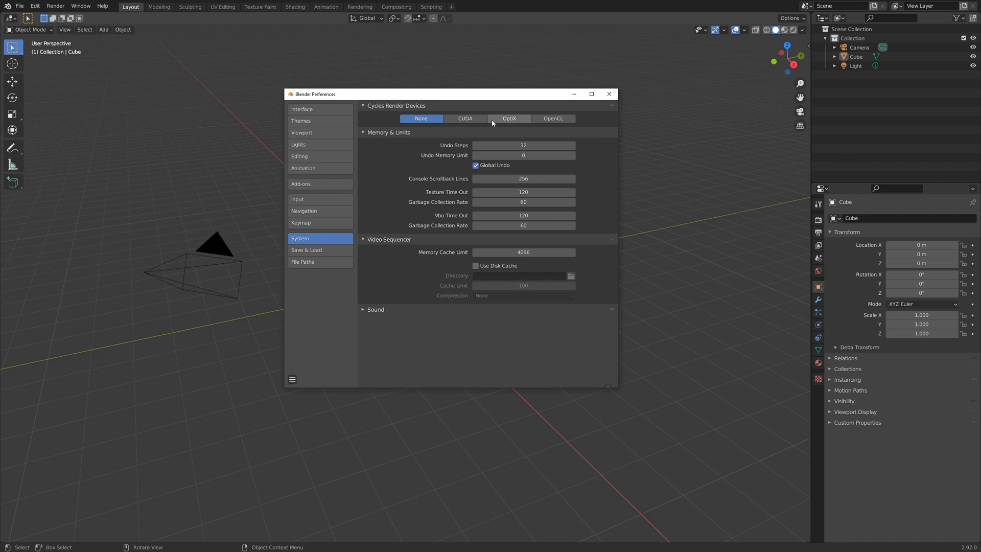
mouse_move(413, 173)
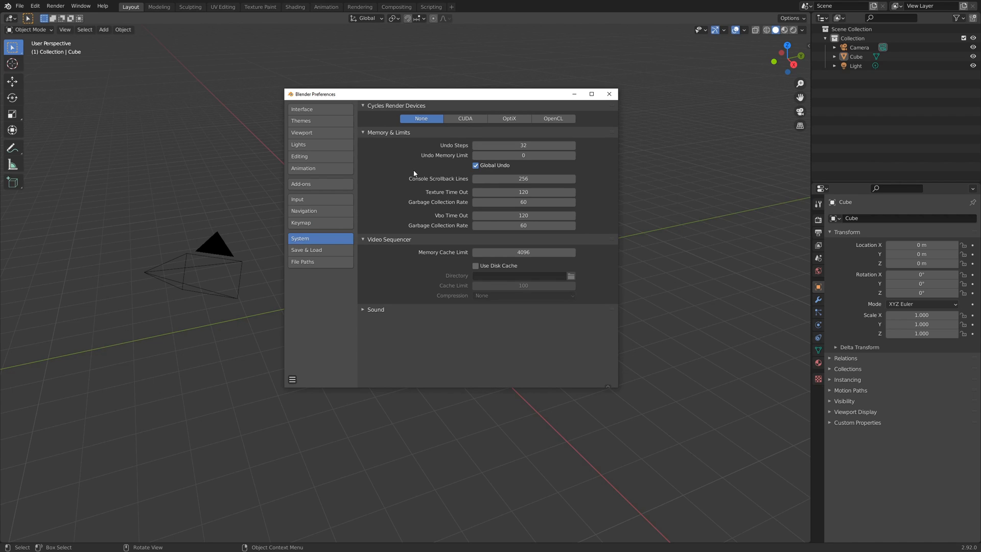
Step: Use CUDA on the GeForce GTX 1080 Ti for Cycles rendering and set undo steps to 256
left_click(464, 118)
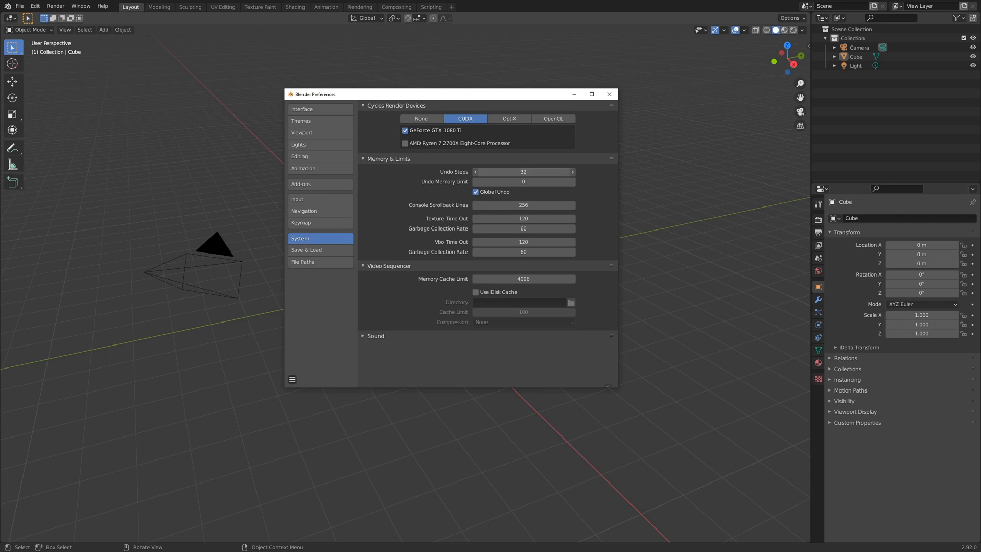
left_click(523, 171)
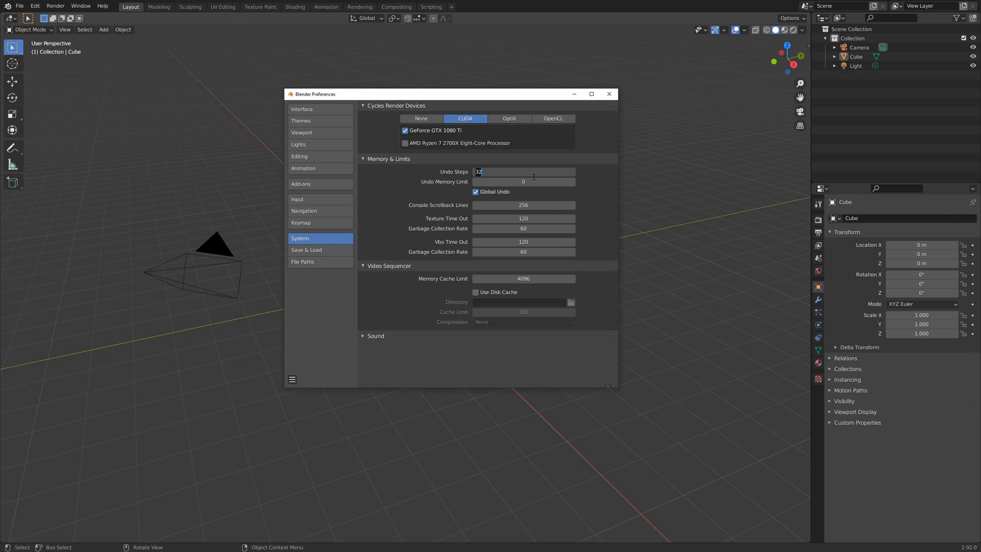
type("256")
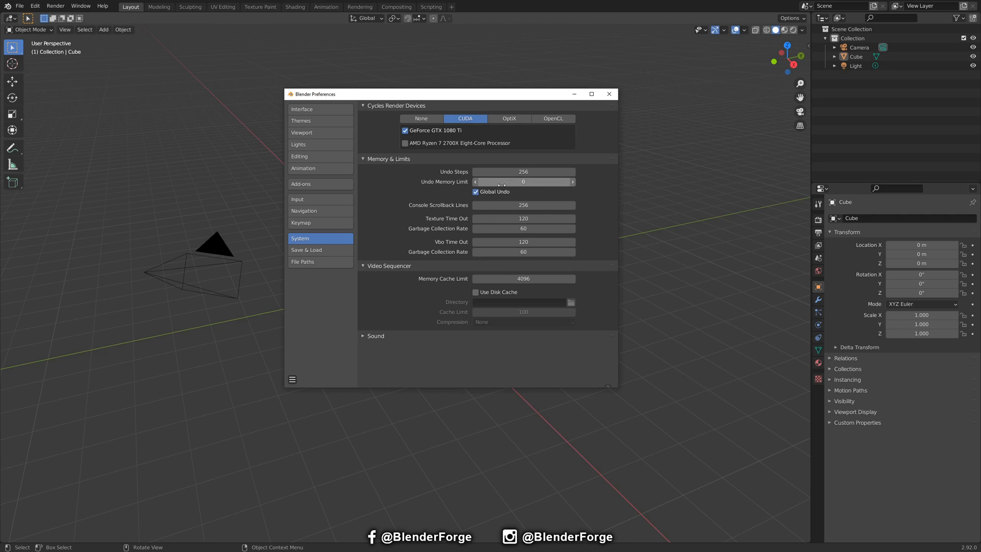
left_click(306, 249)
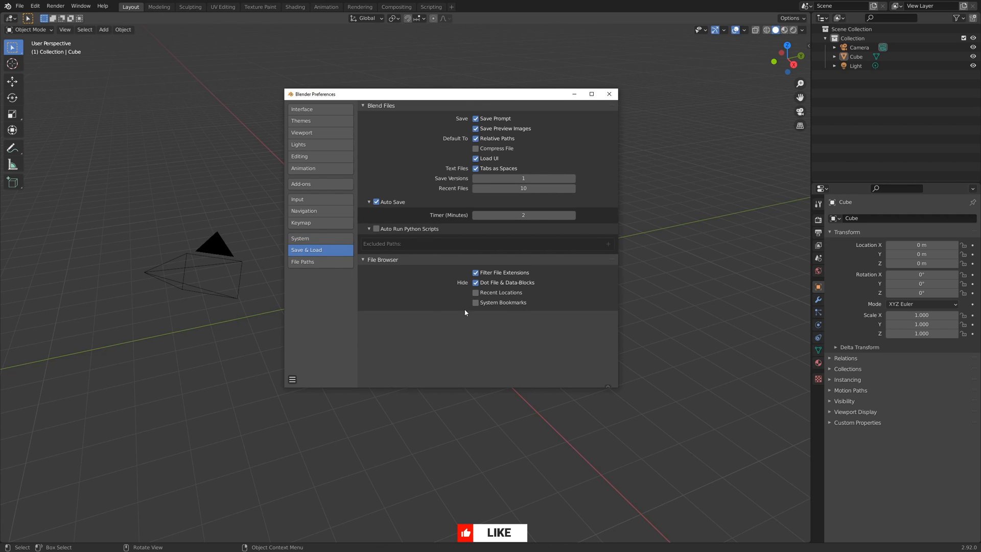
Step: Show the File Paths preferences listing data, render and application paths
left_click(315, 262)
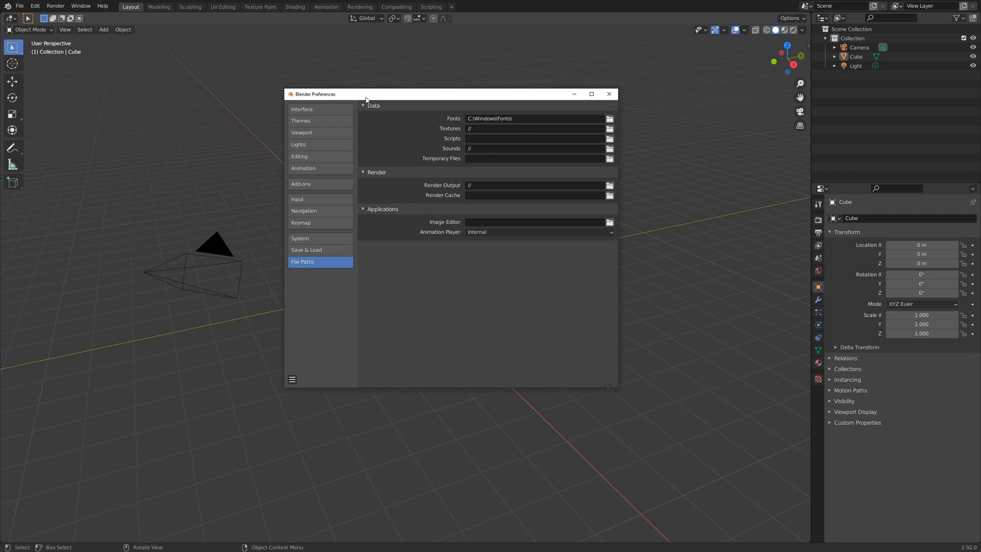
mouse_move(442, 282)
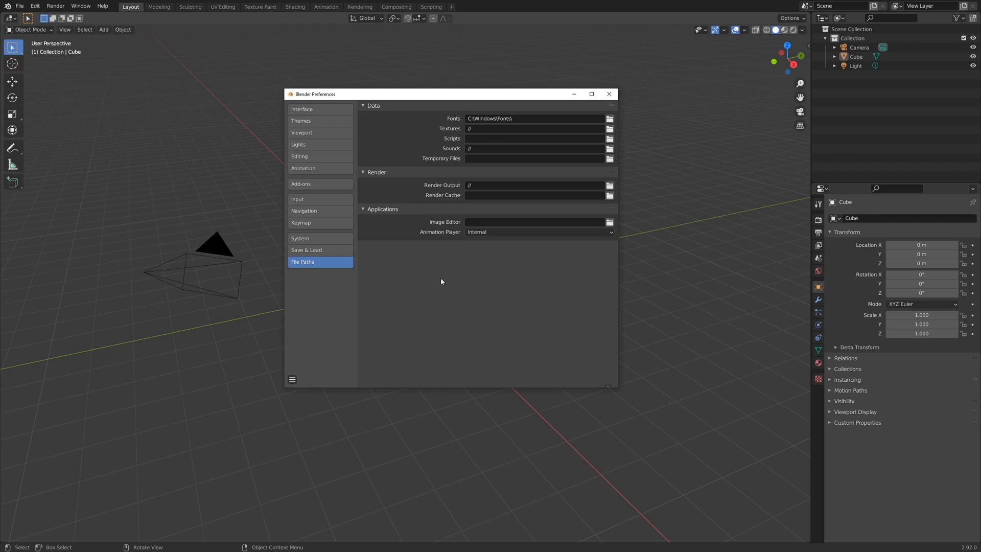
mouse_move(442, 307)
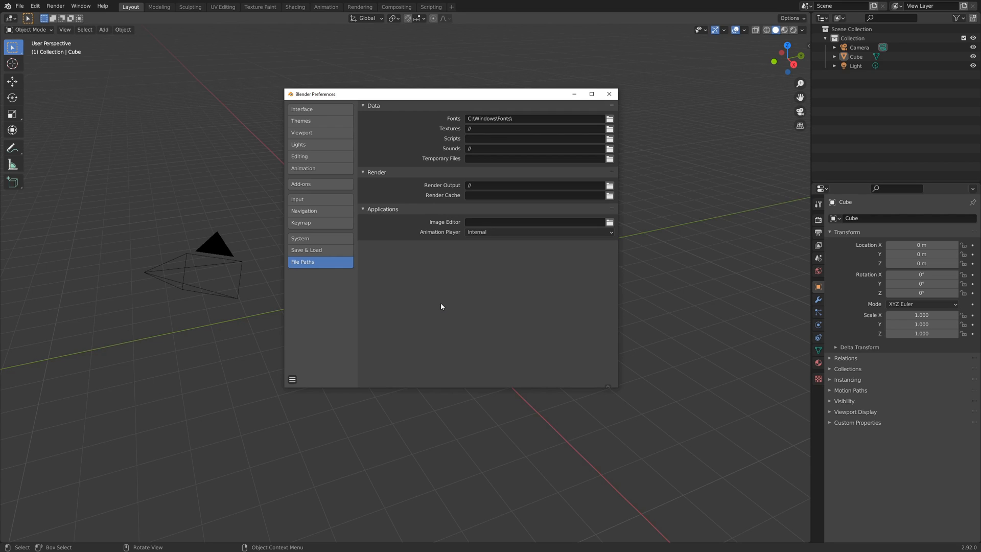
mouse_move(435, 304)
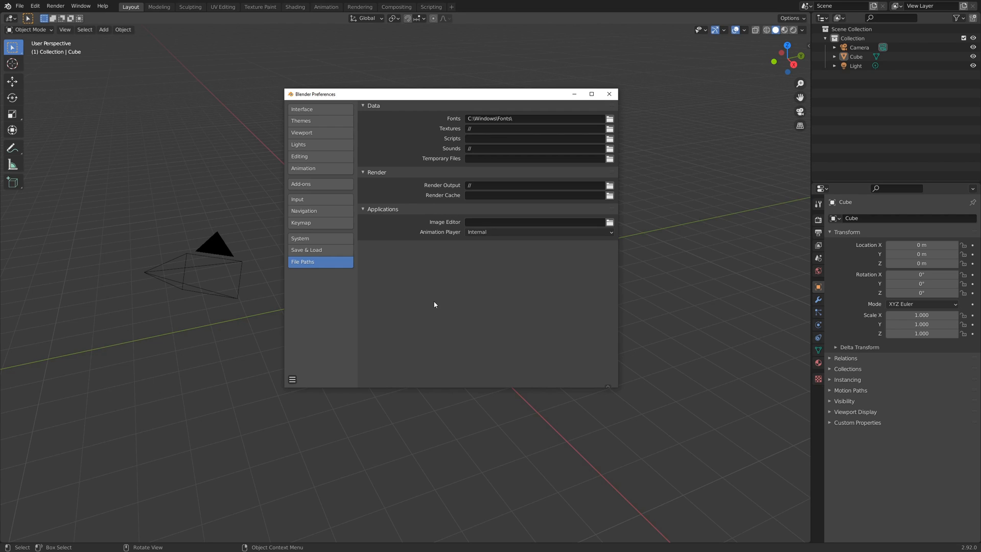
mouse_move(440, 301)
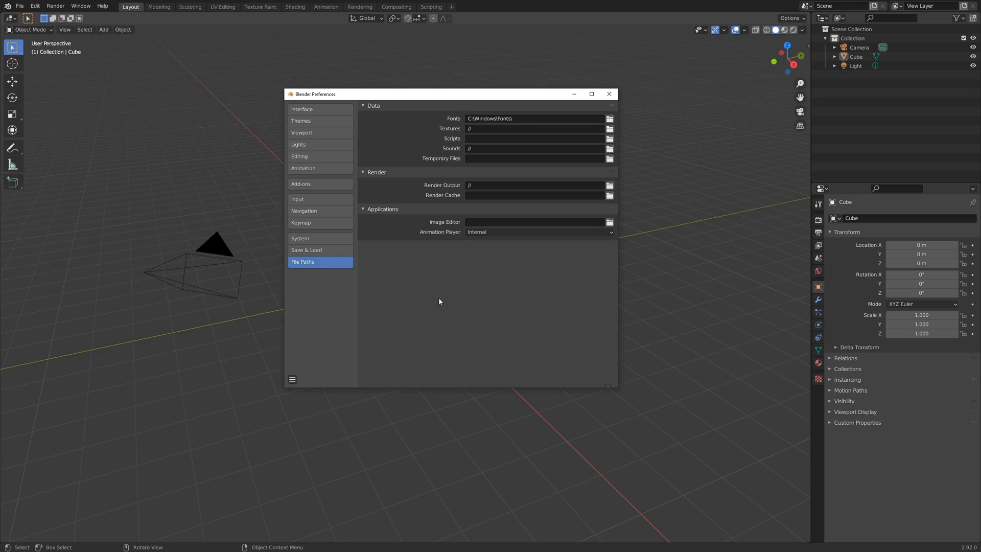